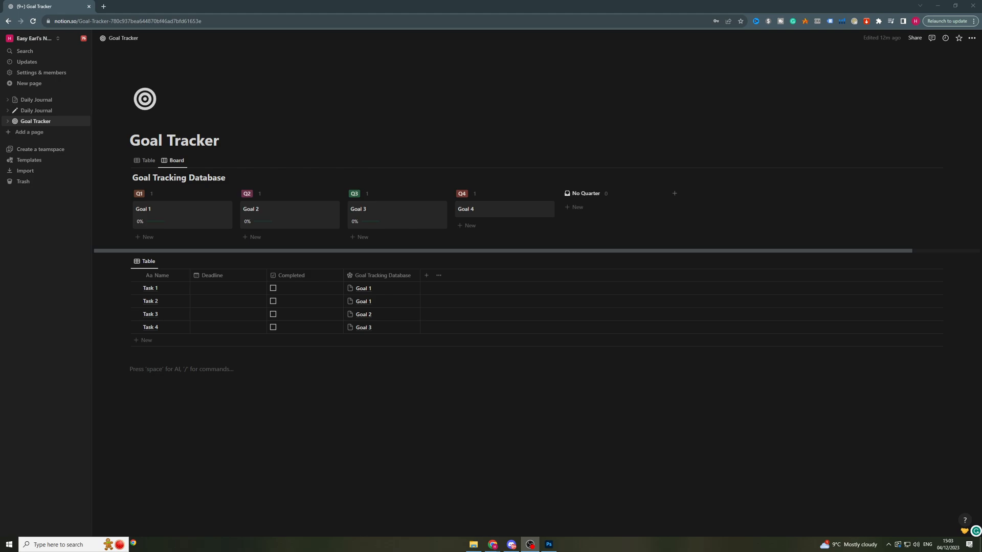
{"action": "mouse_move", "coordinate": [182, 87]}
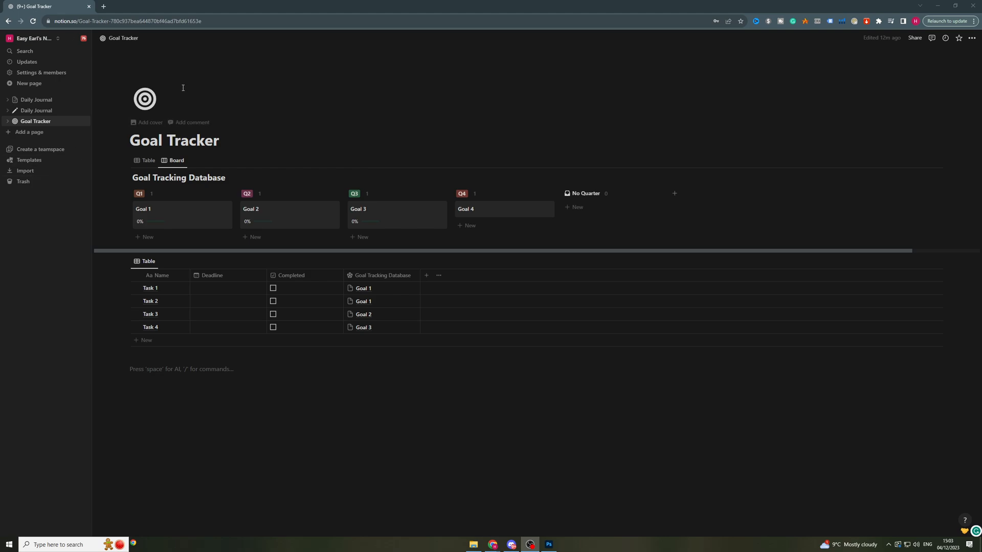
{"action": "mouse_move", "coordinate": [303, 80]}
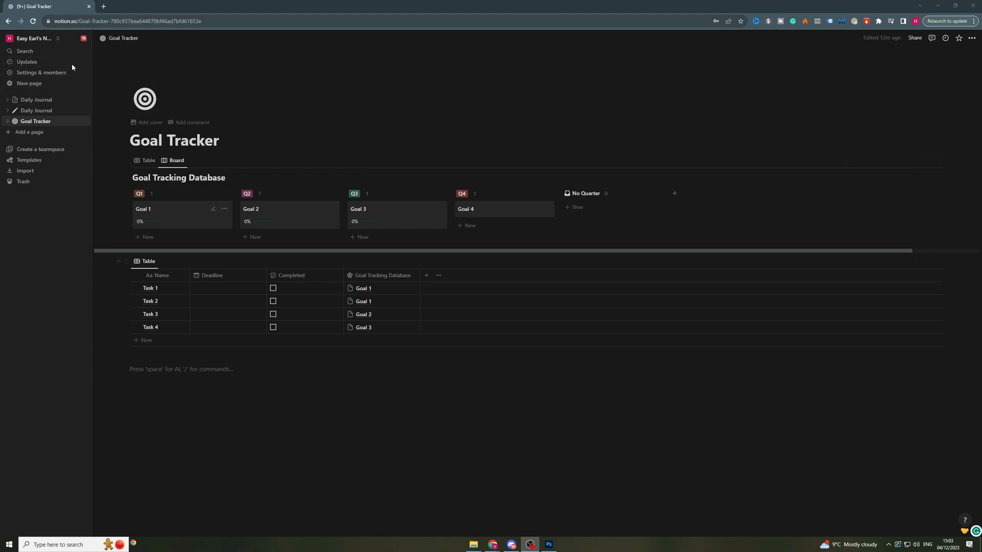
From the Goal Tracker page menu, view Add connections and open connection management settings.
{"action": "left_click", "coordinate": [972, 38]}
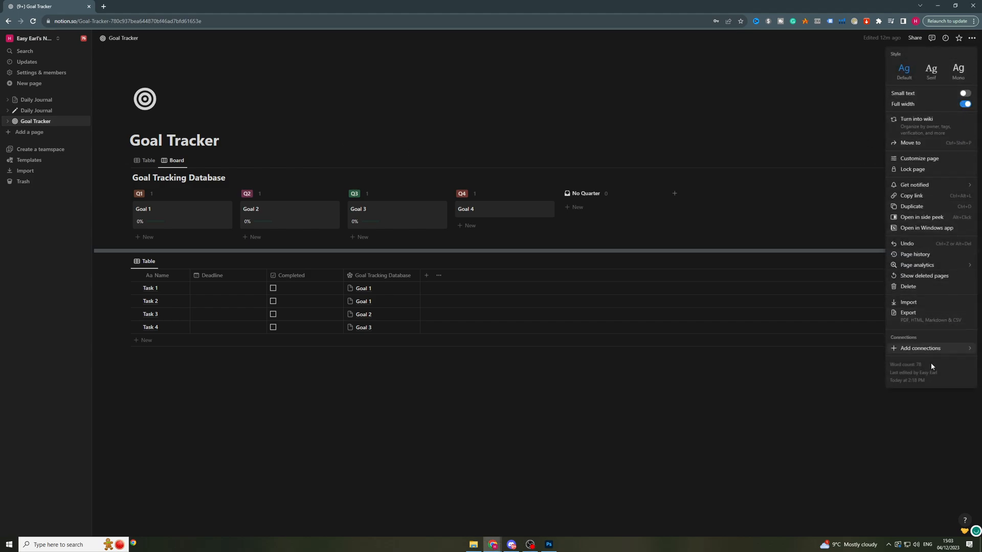
{"action": "left_click", "coordinate": [920, 348]}
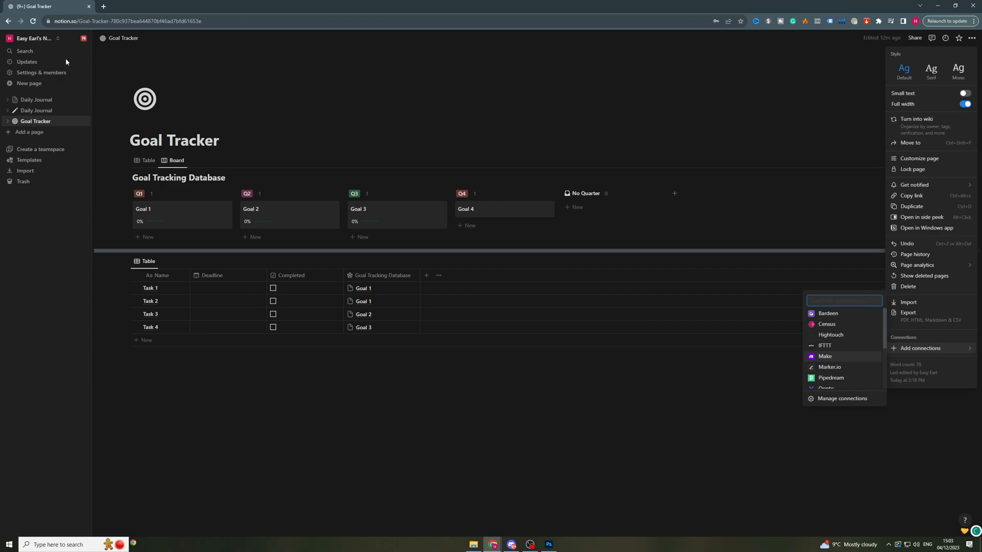
{"action": "mouse_move", "coordinate": [151, 49]}
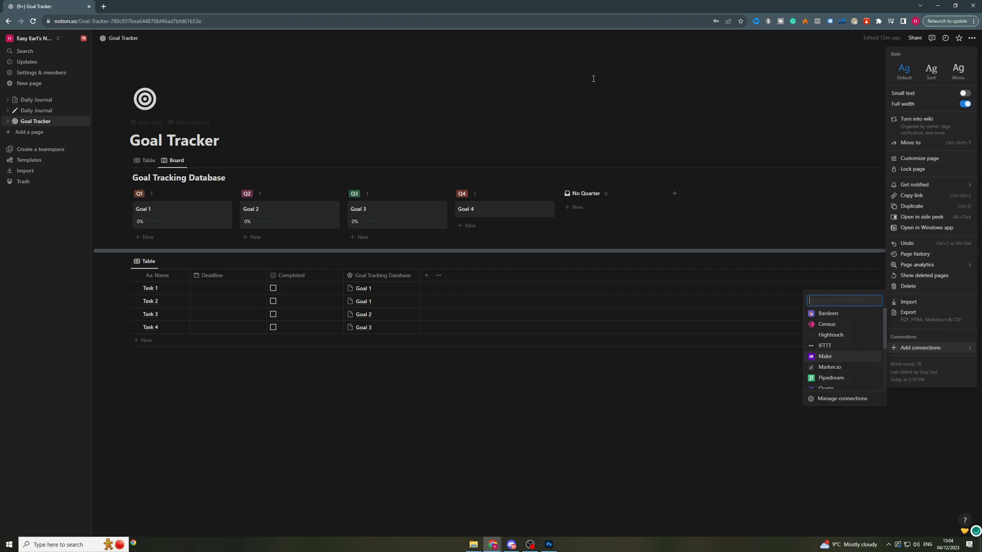
{"action": "left_click", "coordinate": [346, 65]}
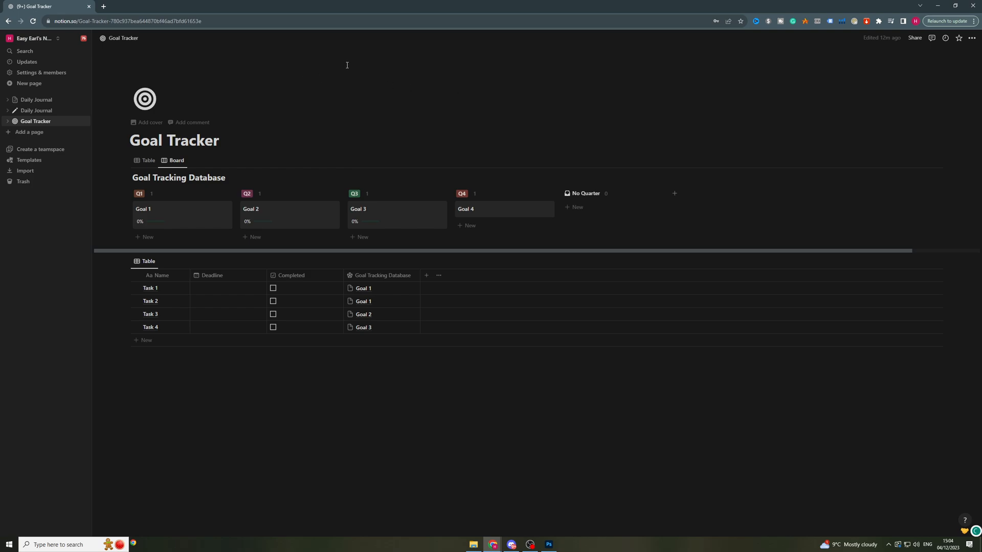
{"action": "mouse_move", "coordinate": [546, 85]}
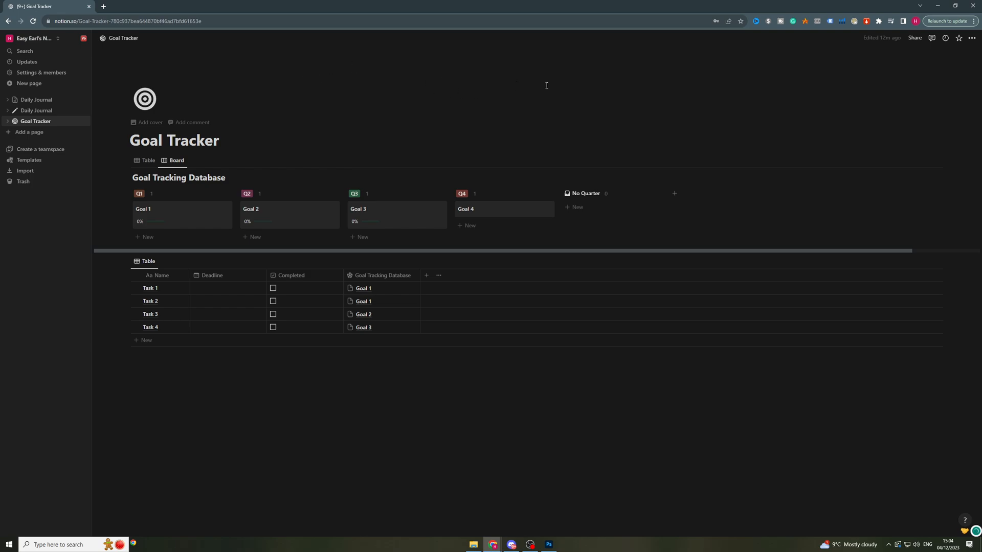
{"action": "left_click", "coordinate": [972, 37]}
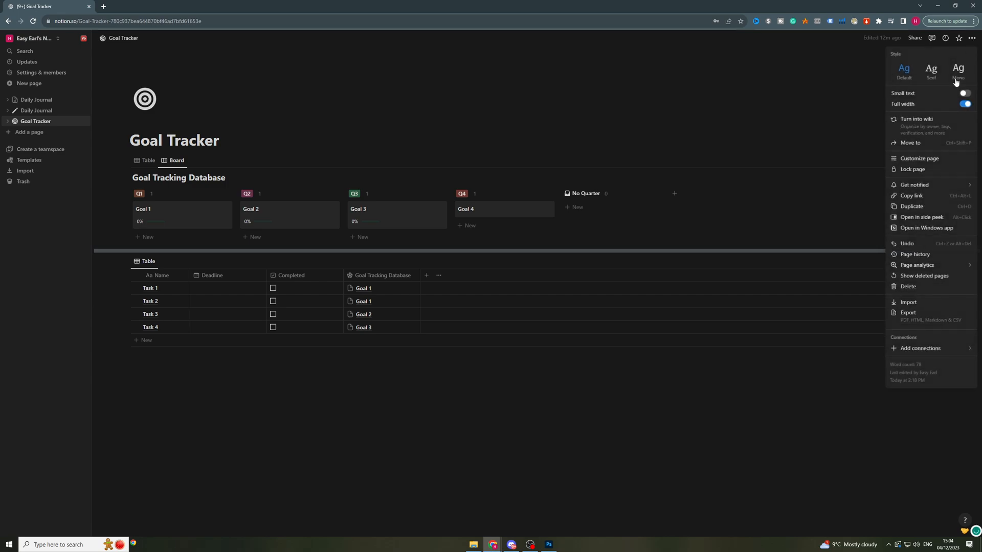
{"action": "left_click", "coordinate": [920, 348]}
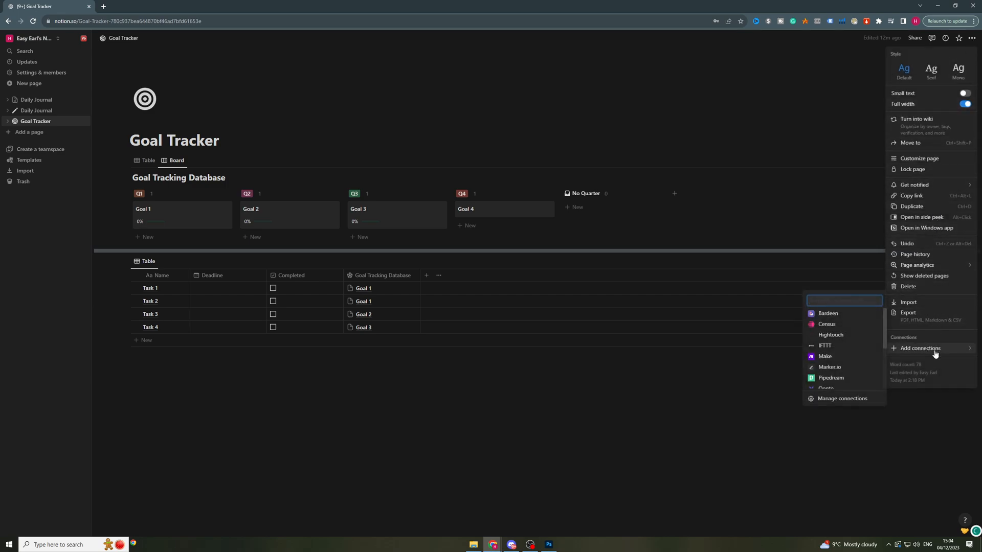
{"action": "left_click", "coordinate": [841, 398]}
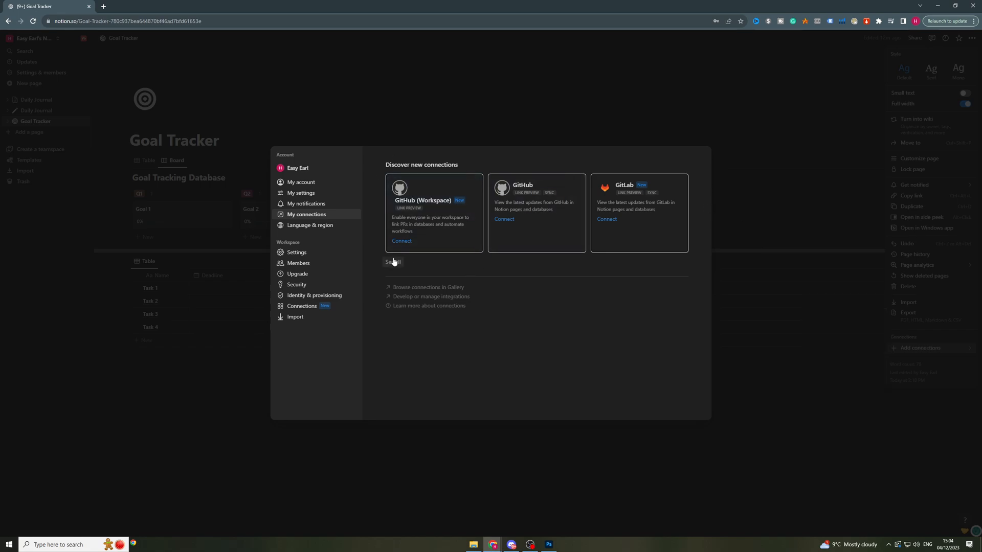
{"action": "mouse_move", "coordinate": [391, 262]}
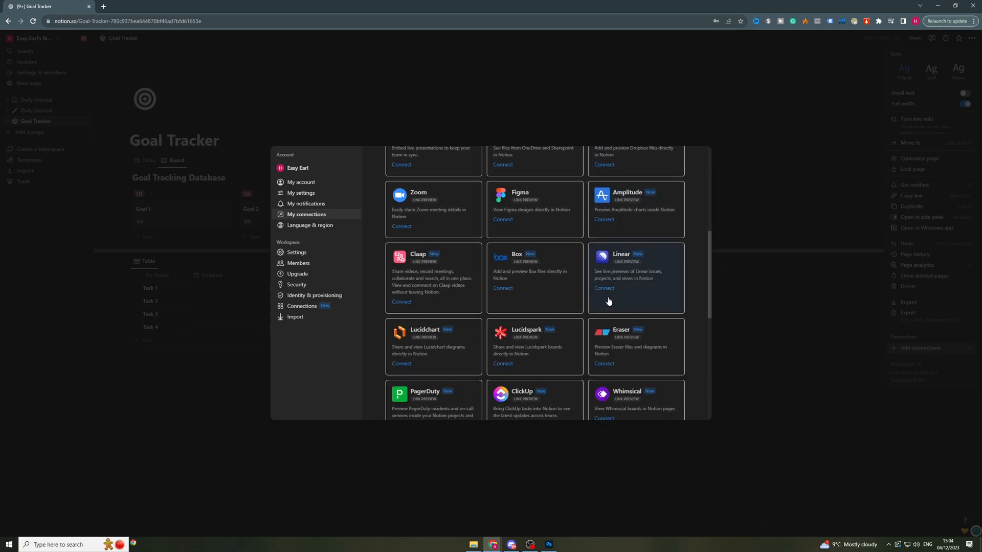
Scroll through the Discover new connections cards in Settings > My connections.
{"action": "scroll", "scroll_direction": "down", "scroll_amount": 3}
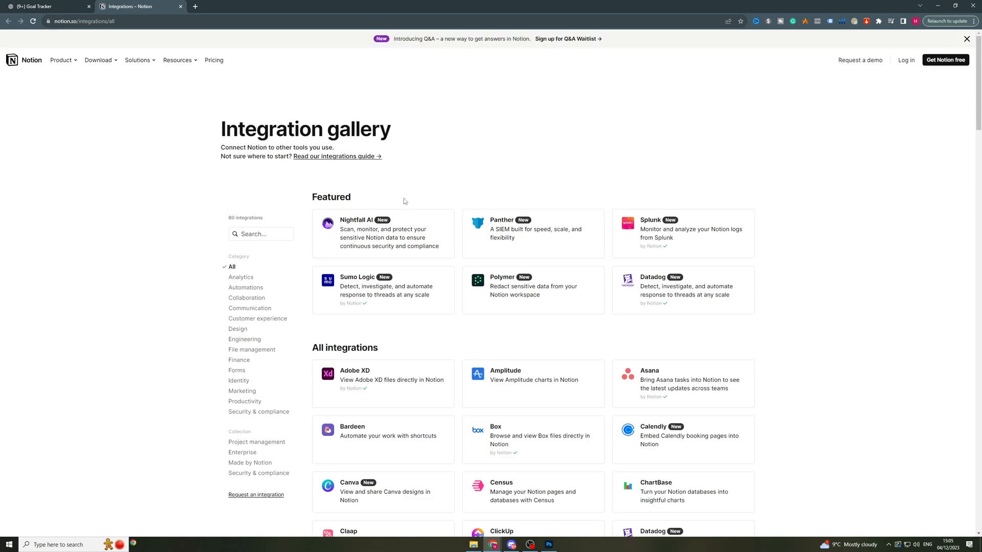
Search the integration gallery for 'google' and open Google Drive in a new tab.
{"action": "scroll", "scroll_direction": "down", "scroll_amount": 3}
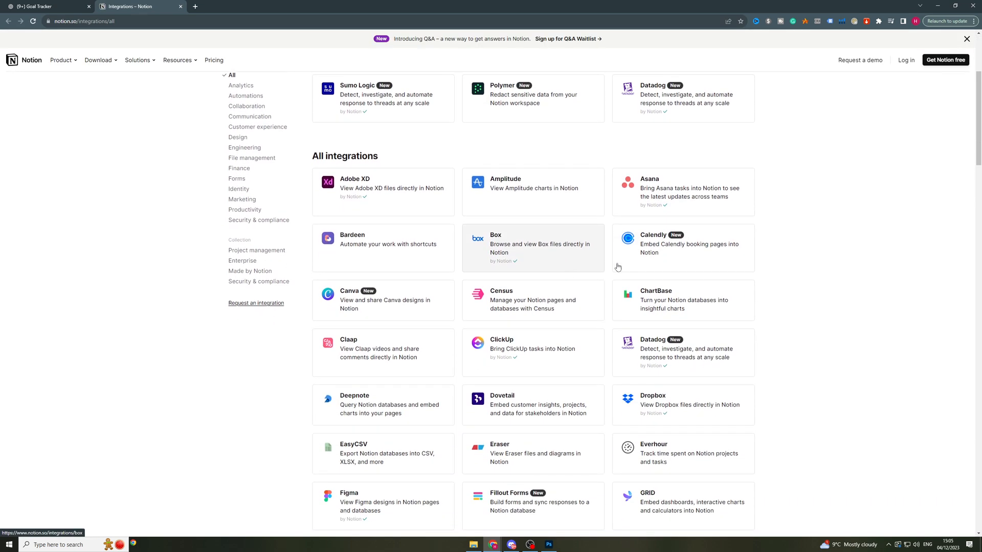
{"action": "scroll", "scroll_direction": "down", "scroll_amount": 3}
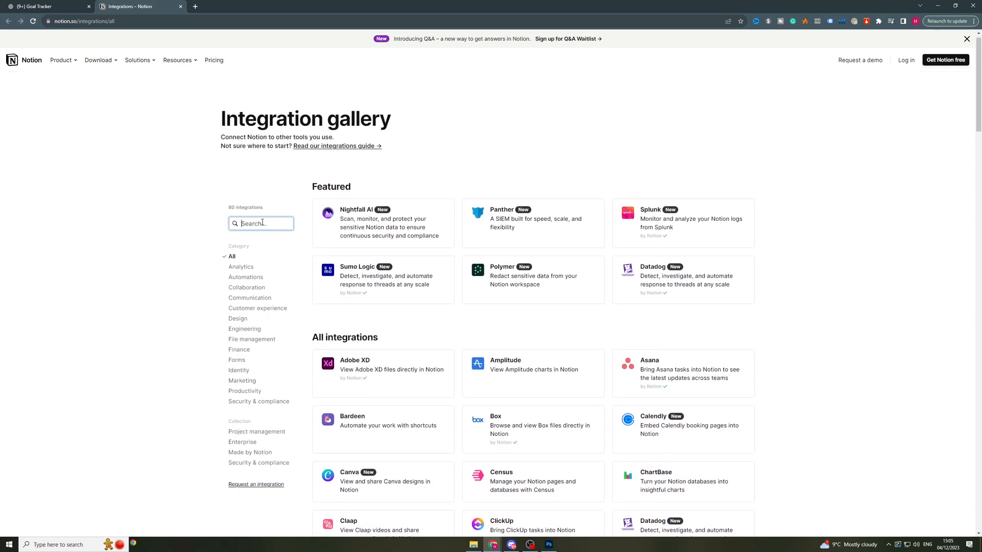
{"action": "type", "text": "goo"}
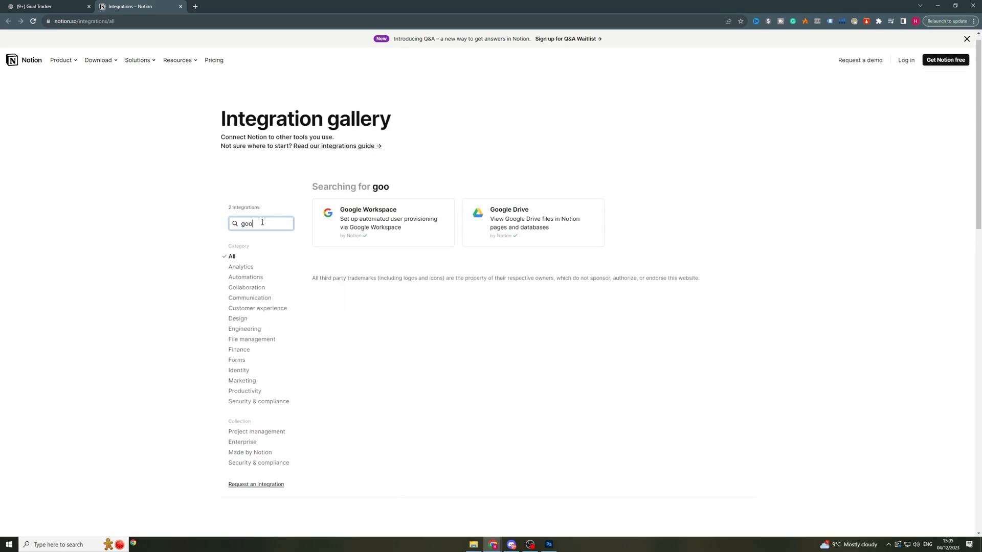
{"action": "right_click", "coordinate": [533, 223]}
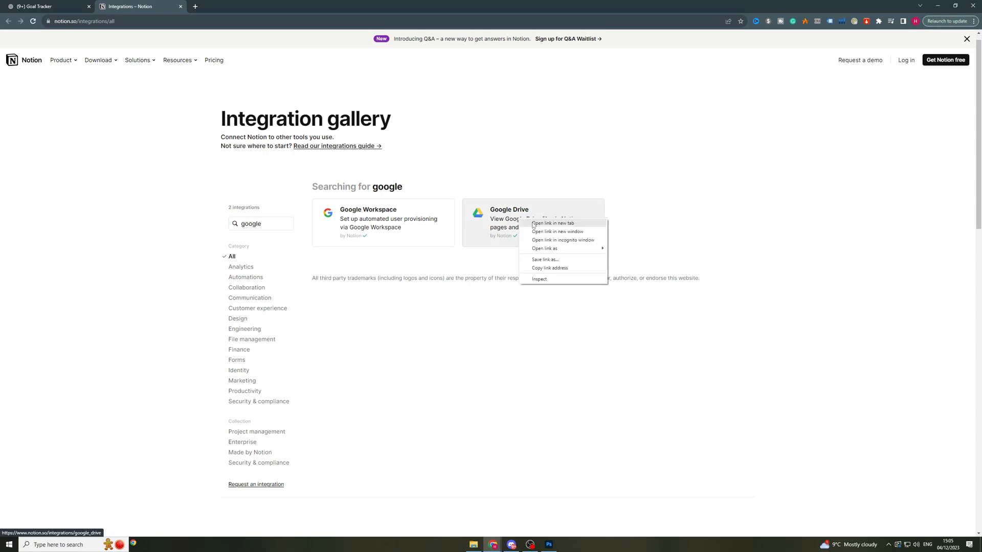
{"action": "left_click", "coordinate": [552, 224]}
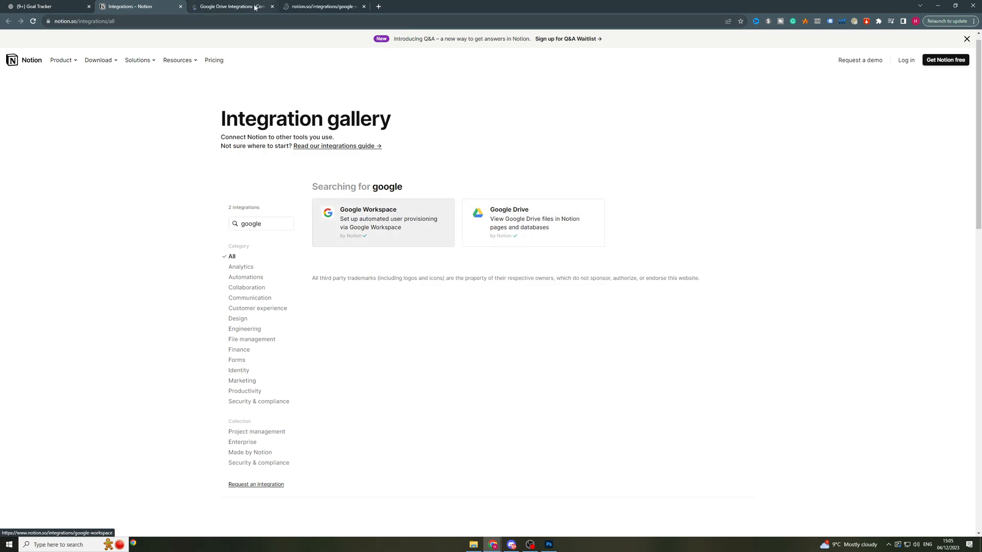
Scroll through the Google Drive and Google Workspace integration pages.
{"action": "left_click", "coordinate": [533, 222]}
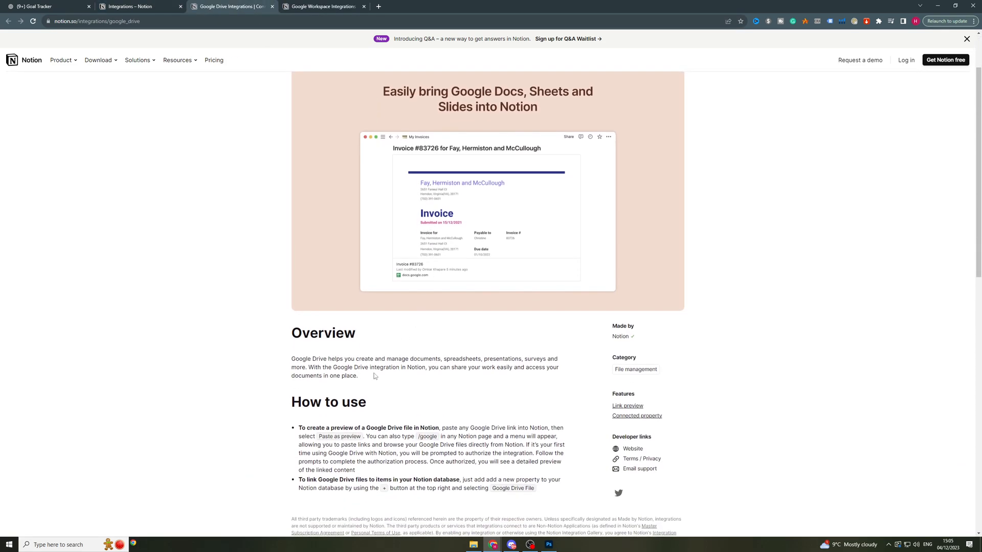
{"action": "scroll", "scroll_direction": "up", "scroll_amount": 3}
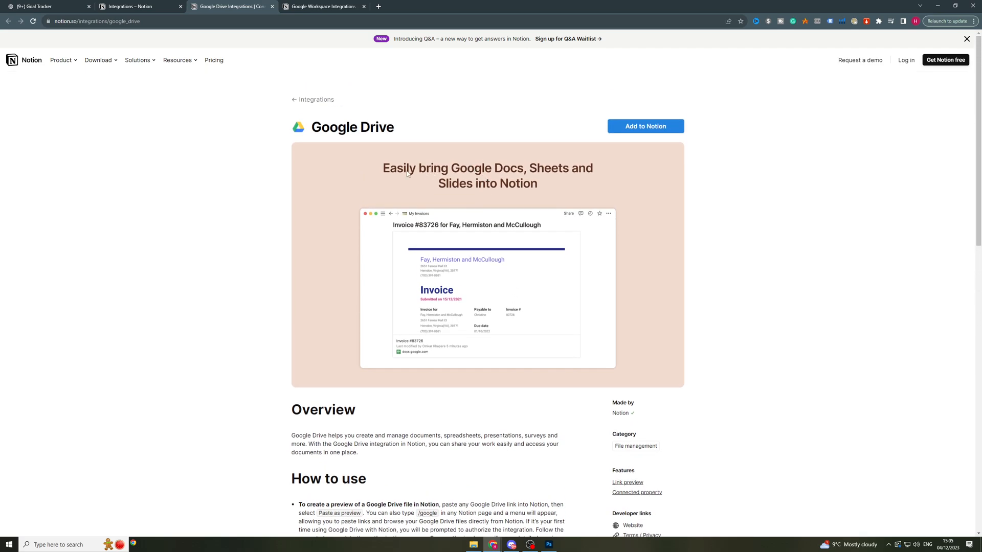
{"action": "mouse_move", "coordinate": [513, 171]}
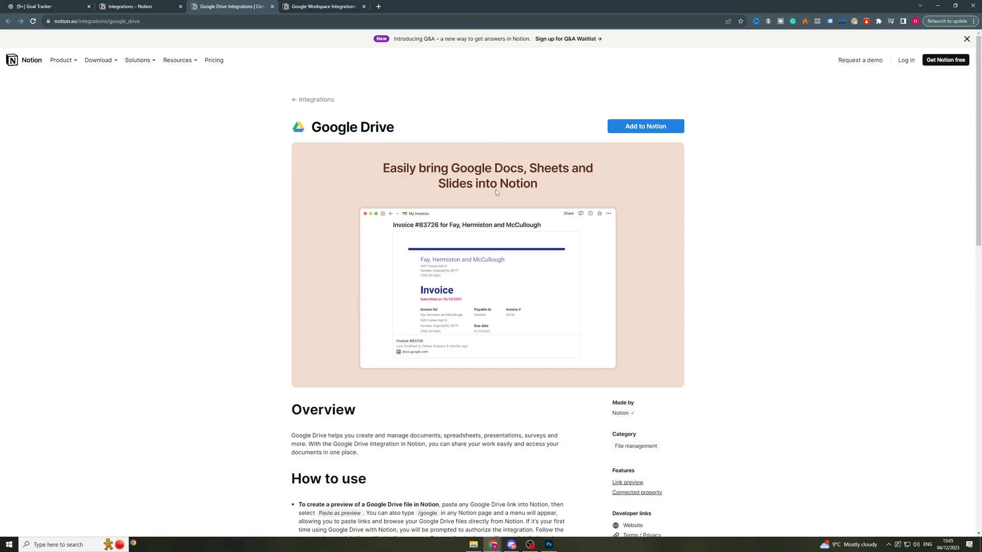
{"action": "scroll", "scroll_direction": "down", "scroll_amount": 3}
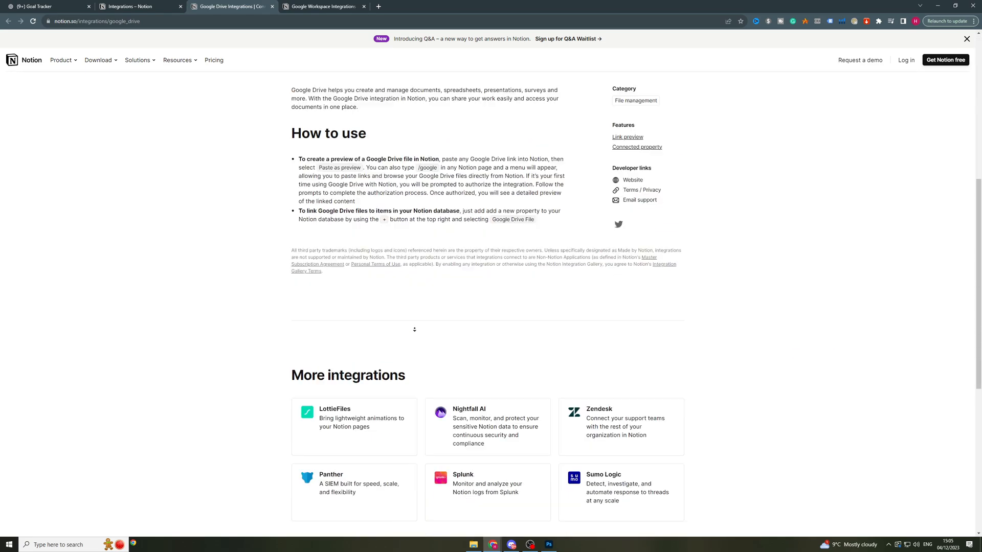
{"action": "scroll", "scroll_direction": "up", "scroll_amount": 3}
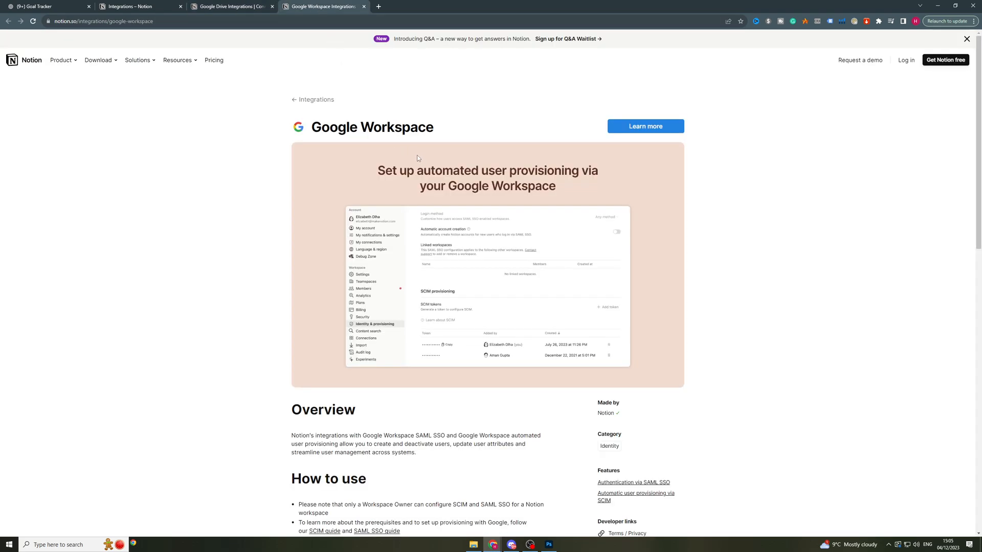
{"action": "mouse_move", "coordinate": [530, 172]}
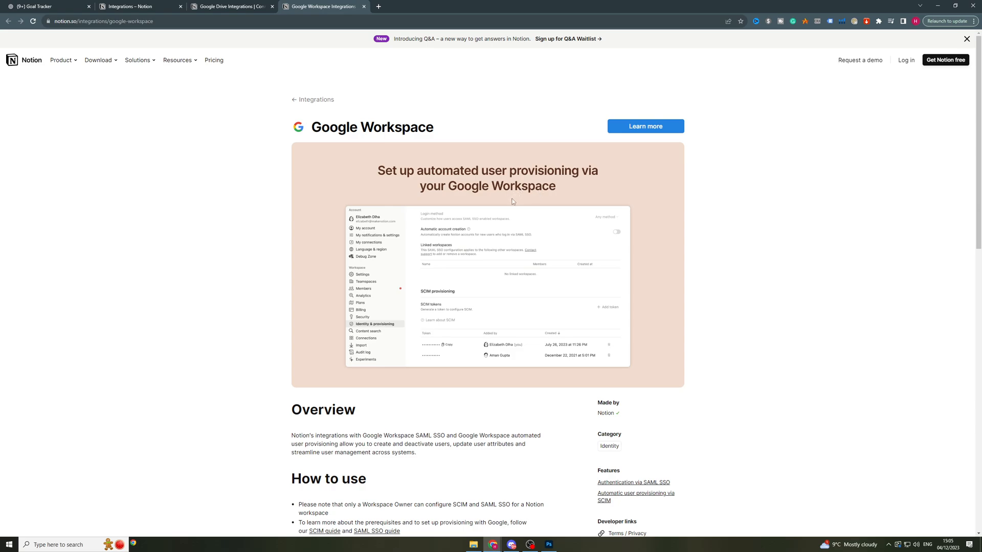
{"action": "scroll", "scroll_direction": "down", "scroll_amount": 3}
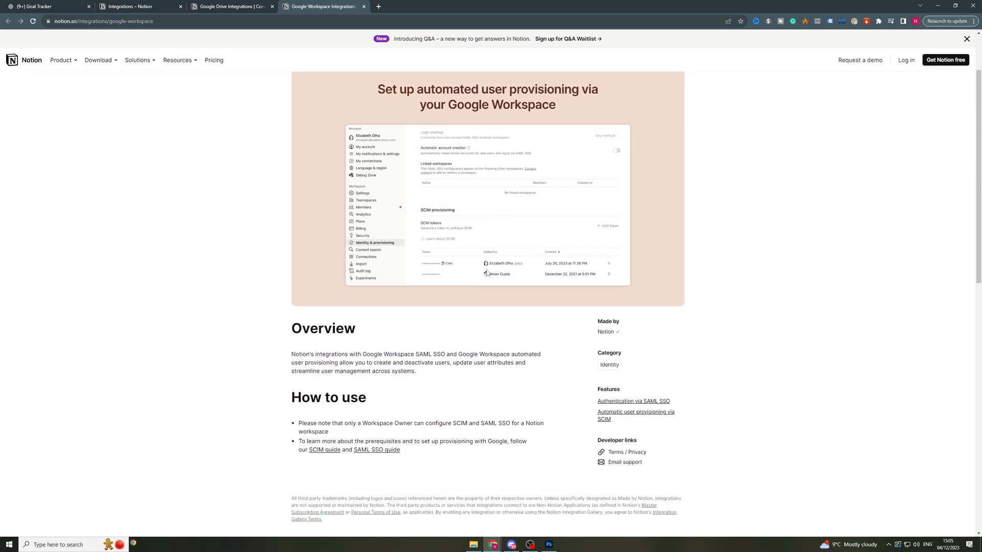
{"action": "scroll", "scroll_direction": "down", "scroll_amount": 3}
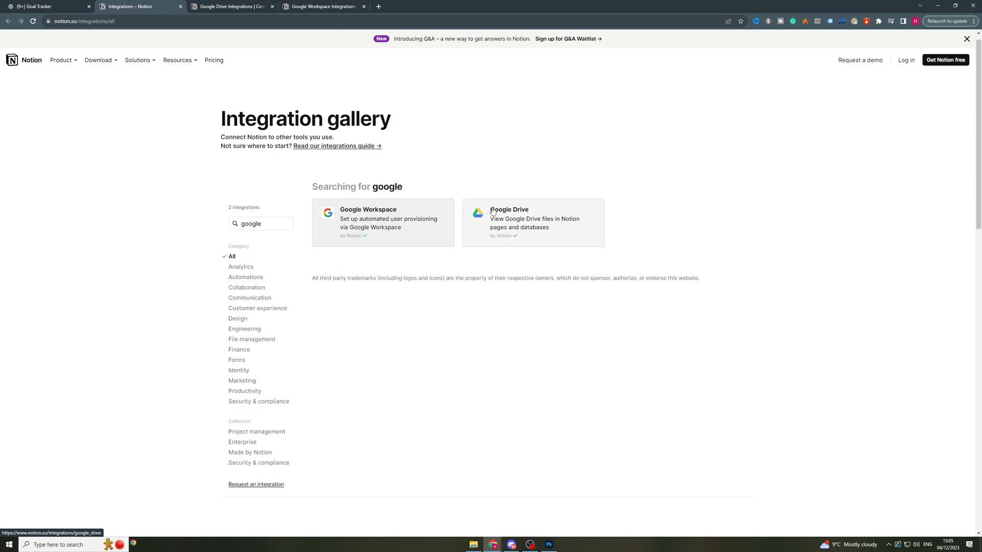
{"action": "mouse_move", "coordinate": [493, 182]}
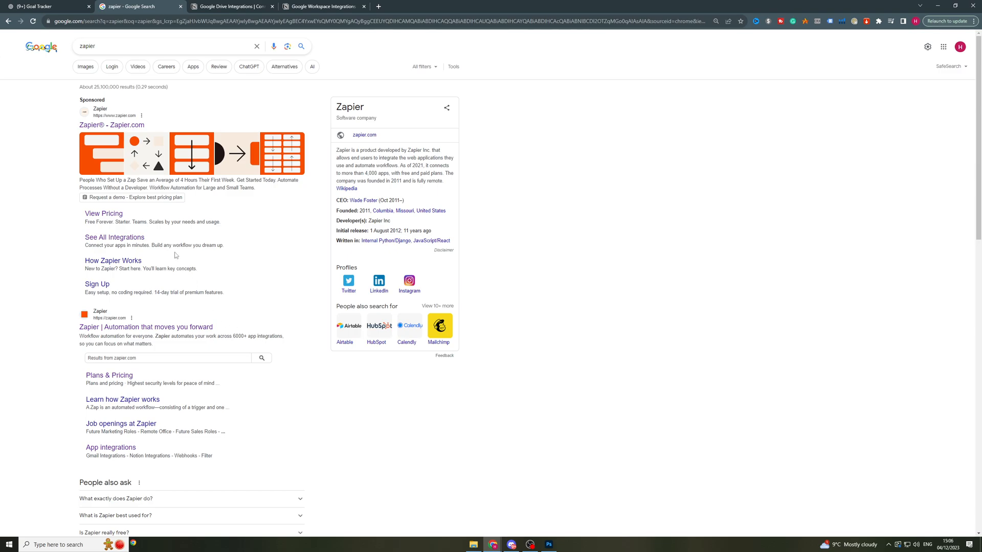
{"action": "mouse_move", "coordinate": [145, 327]}
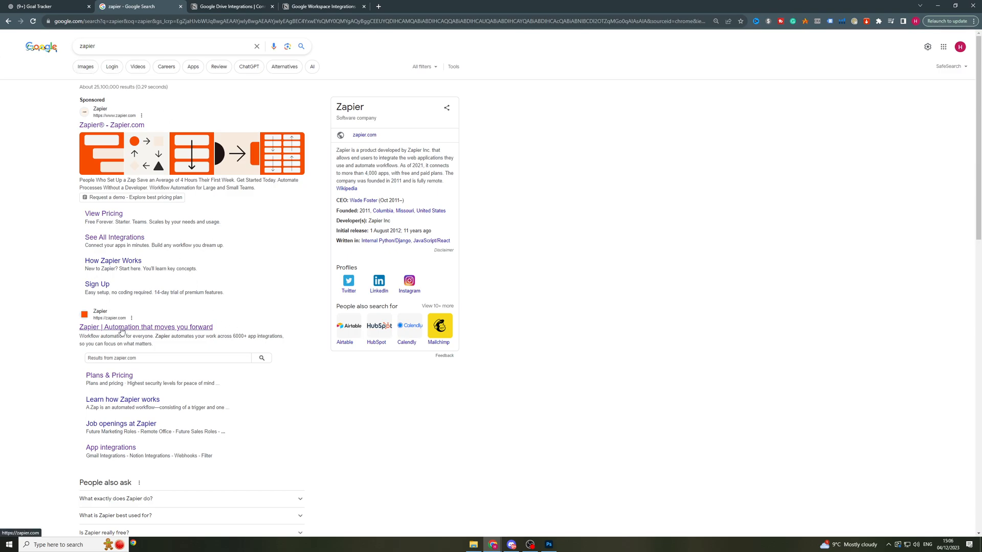
Open the Zapier site from the search results and sign in with Google.
{"action": "left_click", "coordinate": [145, 326]}
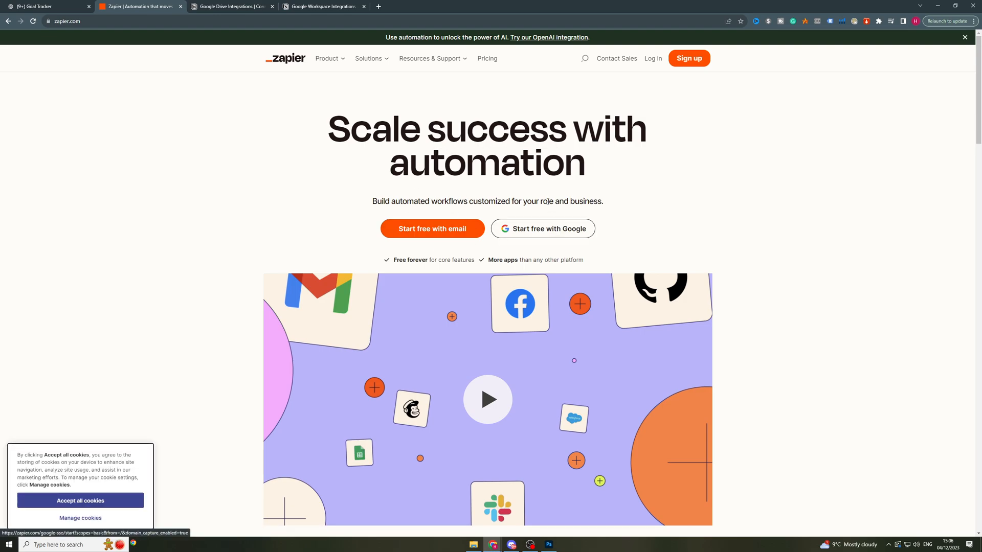
{"action": "mouse_move", "coordinate": [542, 228]}
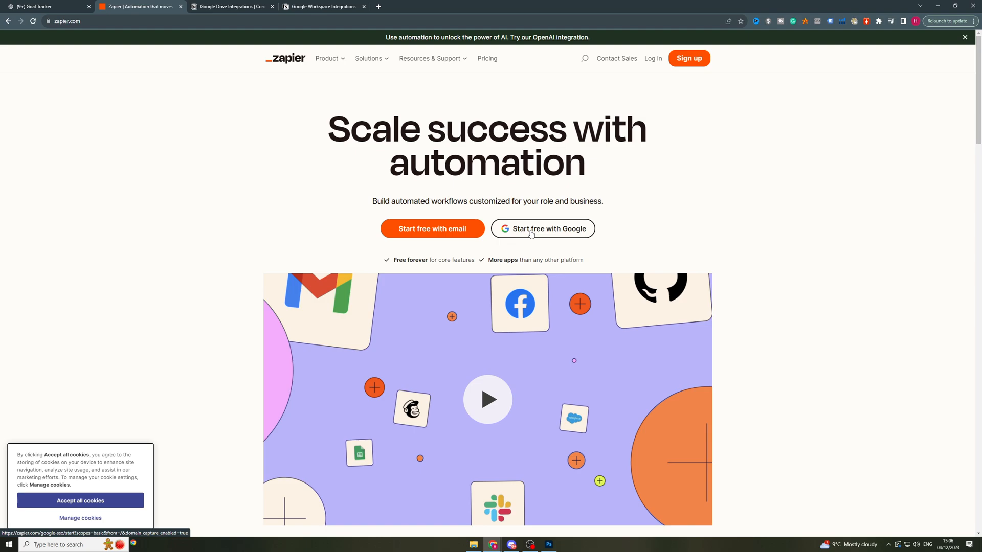
{"action": "left_click", "coordinate": [542, 228]}
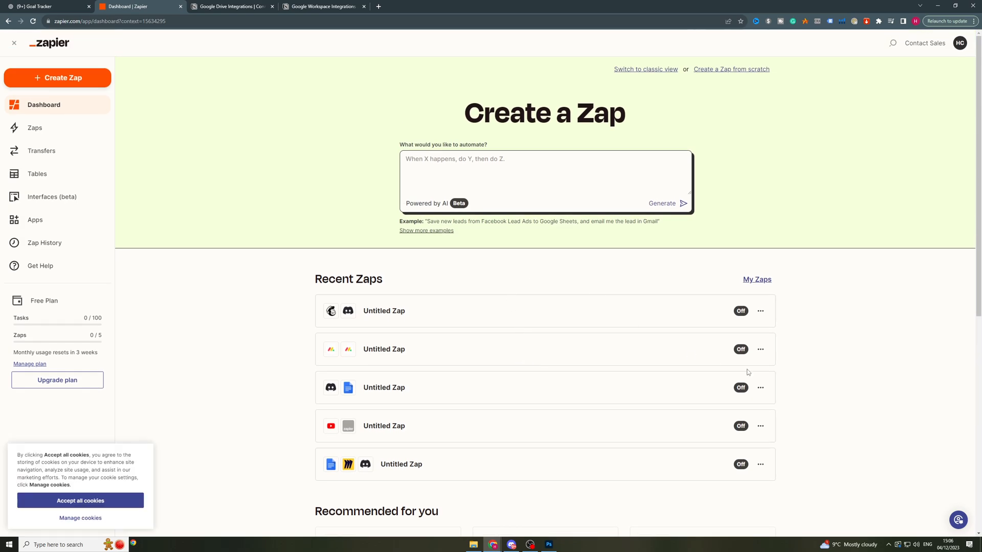
{"action": "left_click", "coordinate": [79, 501]}
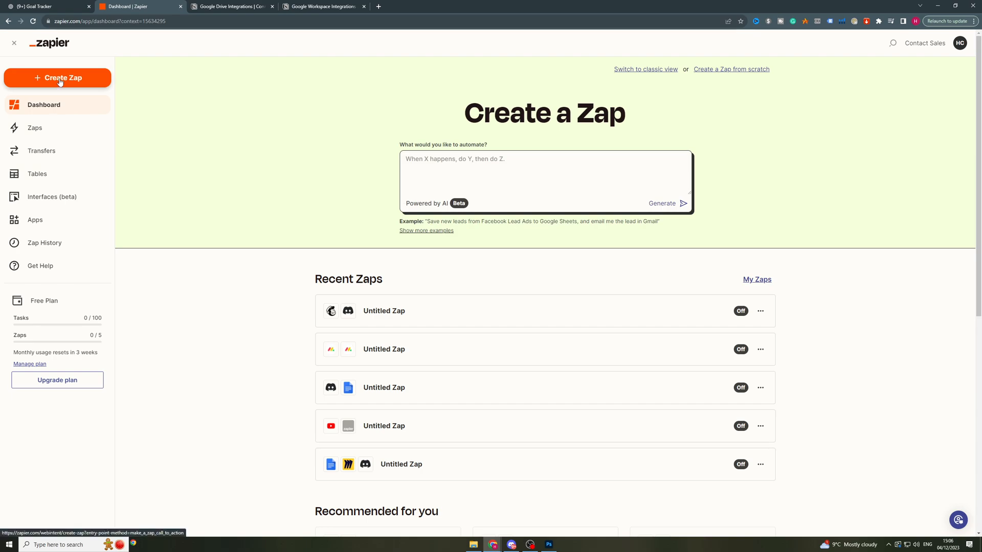
Create a new zap from the sidebar and view its empty Trigger and Action steps.
{"action": "left_click", "coordinate": [57, 77]}
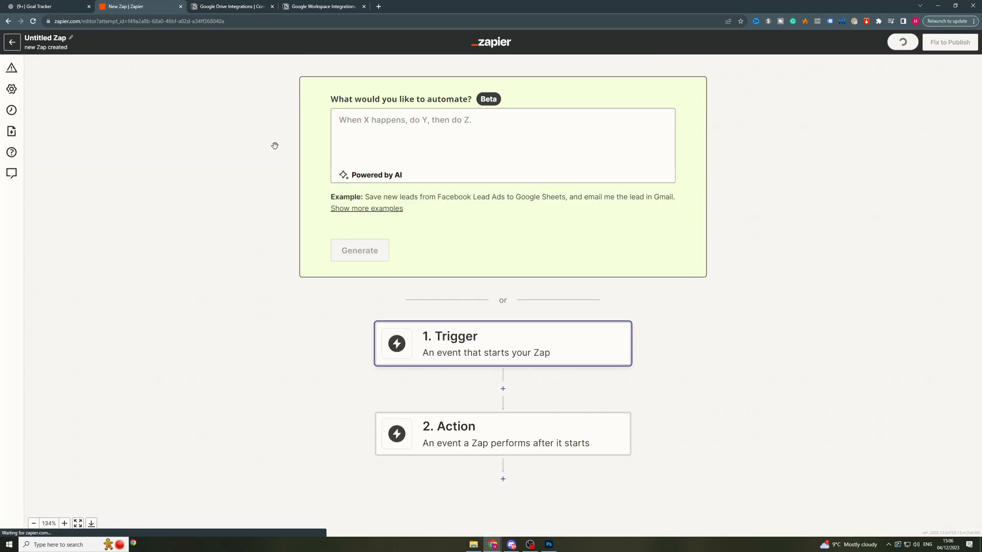
{"action": "left_click", "coordinate": [515, 159]}
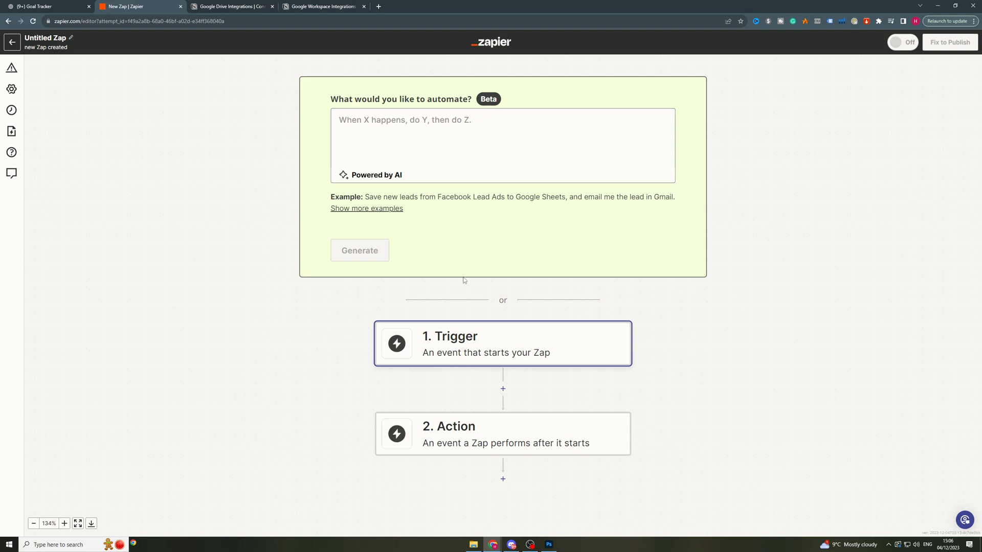
{"action": "scroll", "scroll_direction": "down", "scroll_amount": 3}
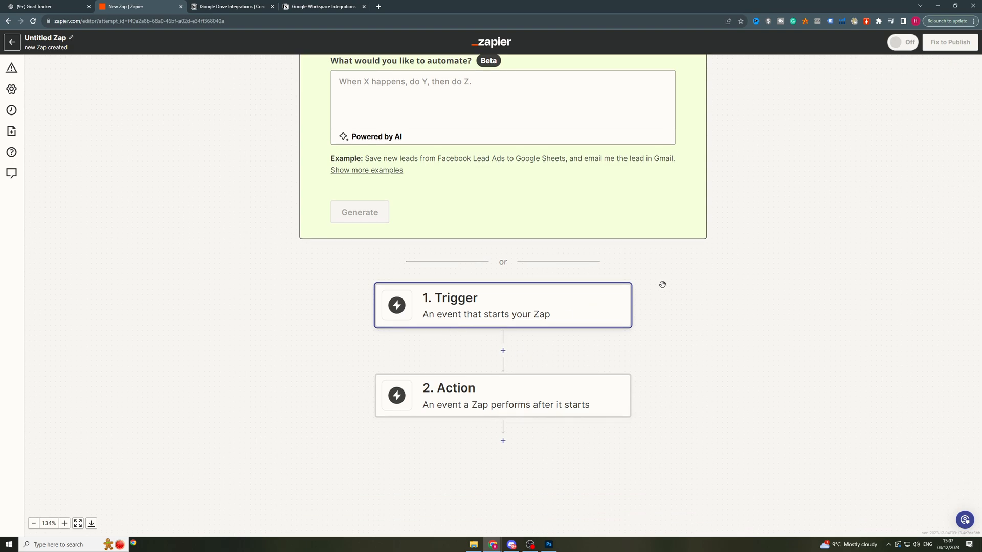
Open the 1. Trigger step's app picker to choose Google Calendar.
{"action": "left_click", "coordinate": [502, 305]}
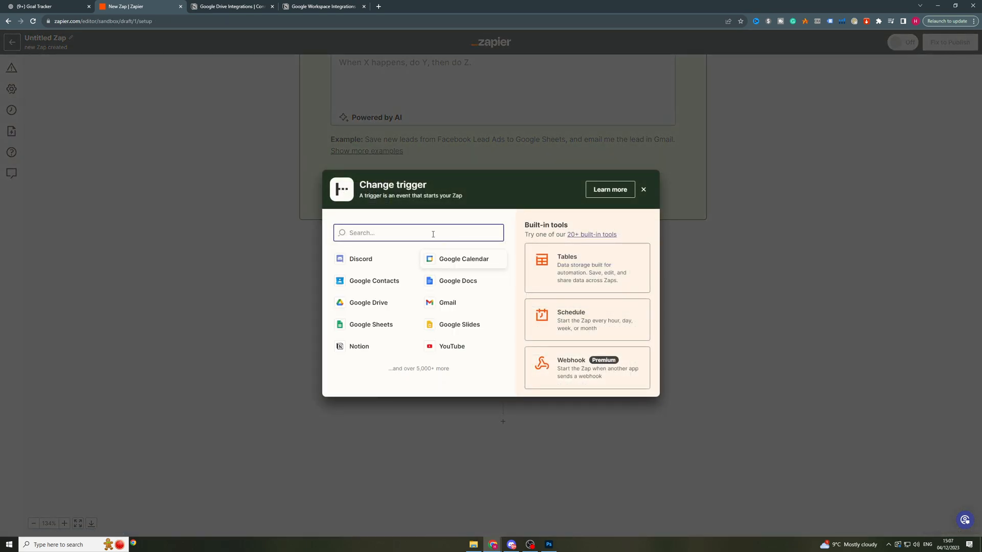
{"action": "mouse_move", "coordinate": [383, 235]}
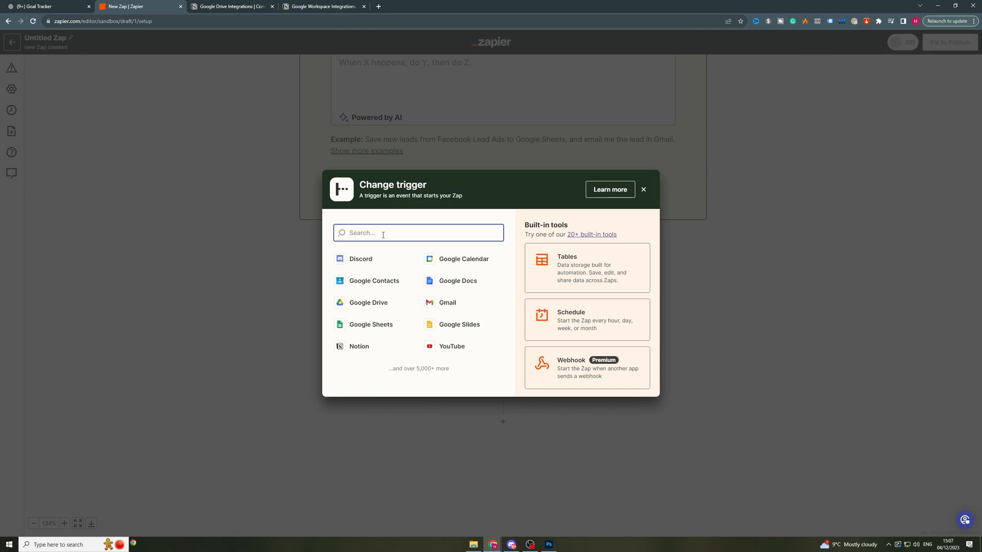
{"action": "mouse_move", "coordinate": [556, 158]}
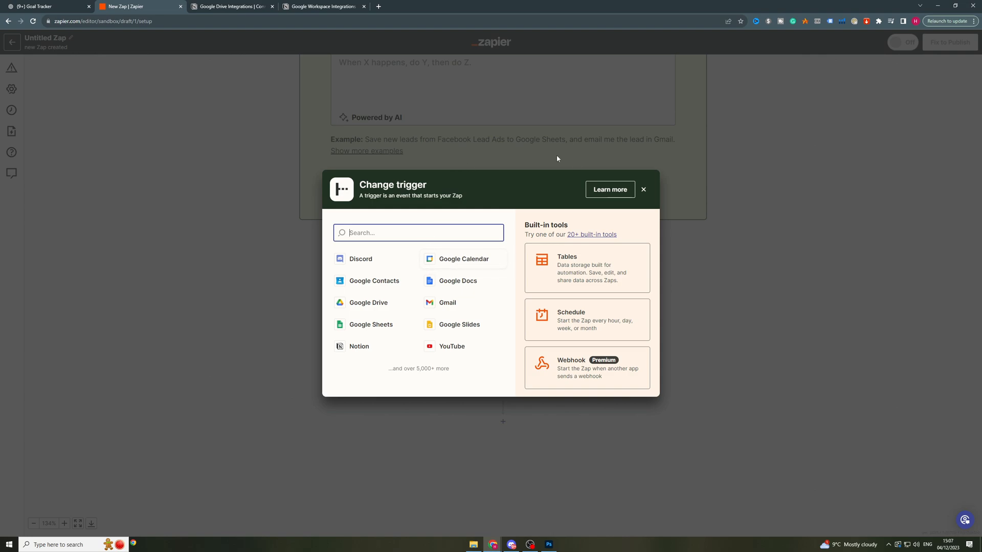
{"action": "mouse_move", "coordinate": [388, 182]}
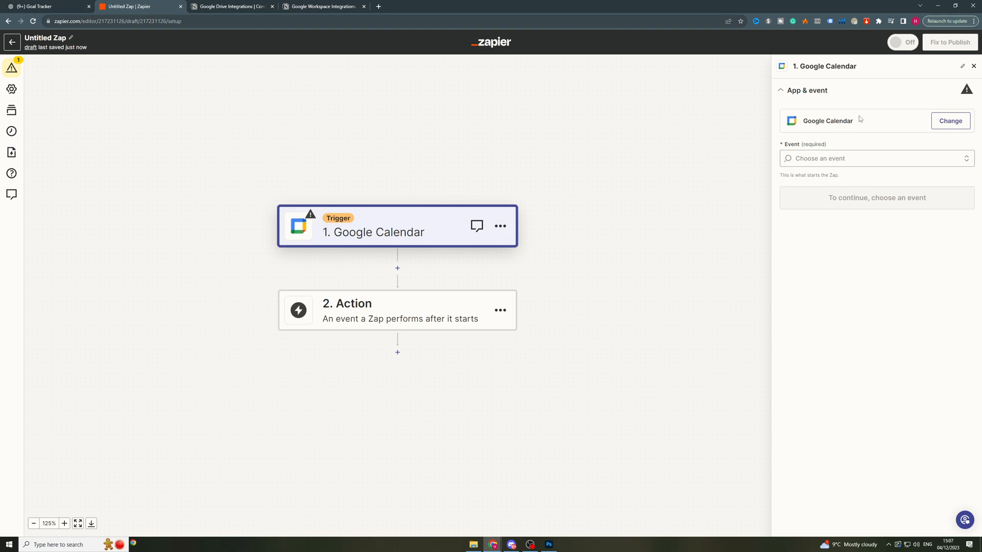
Choose Event Start from the Google Calendar trigger event list.
{"action": "left_click", "coordinate": [875, 158]}
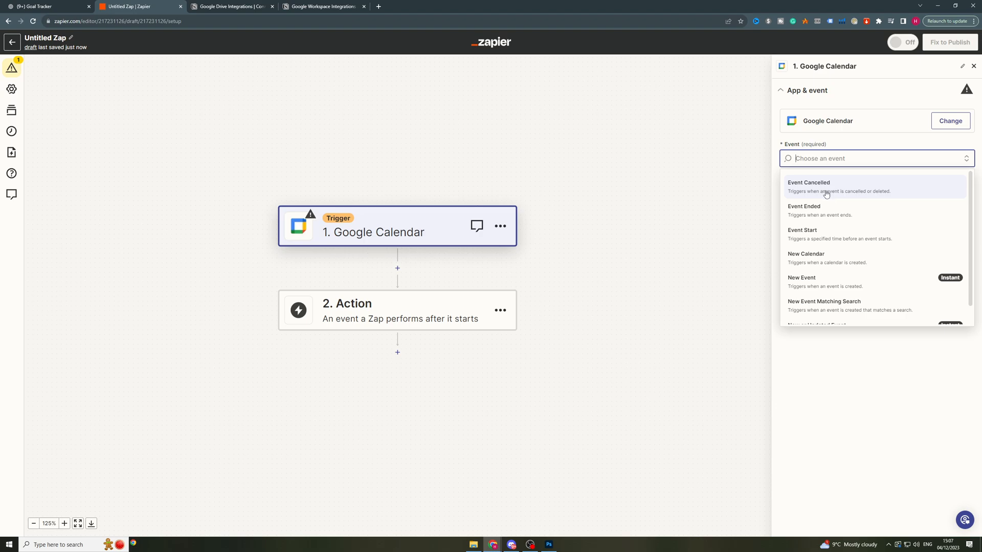
{"action": "mouse_move", "coordinate": [823, 210]}
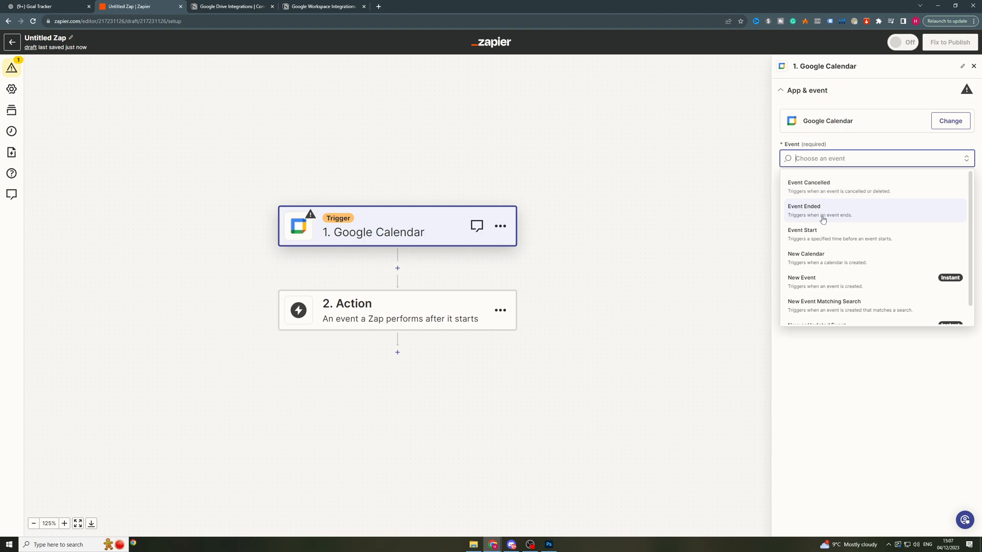
{"action": "scroll", "scroll_direction": "down", "scroll_amount": 3}
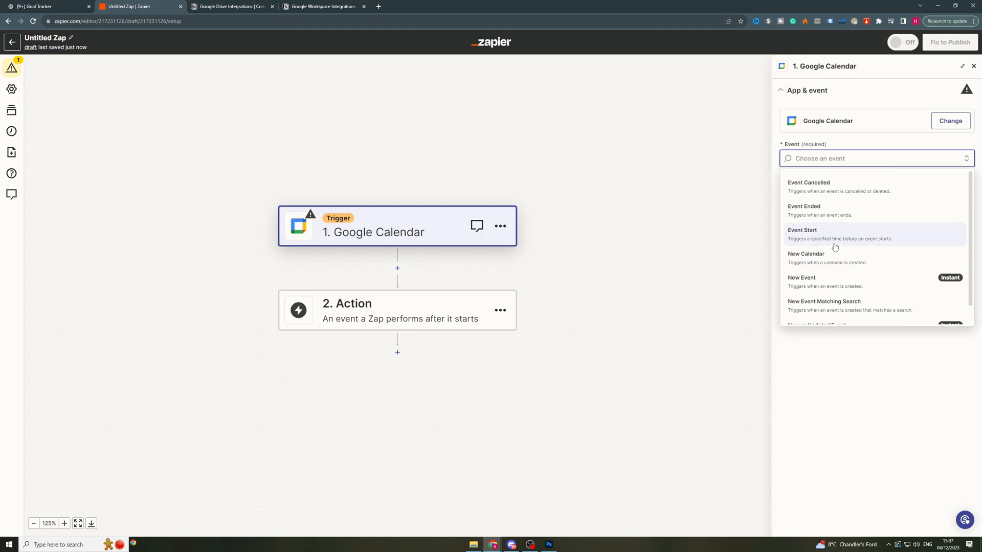
{"action": "mouse_move", "coordinate": [834, 240]}
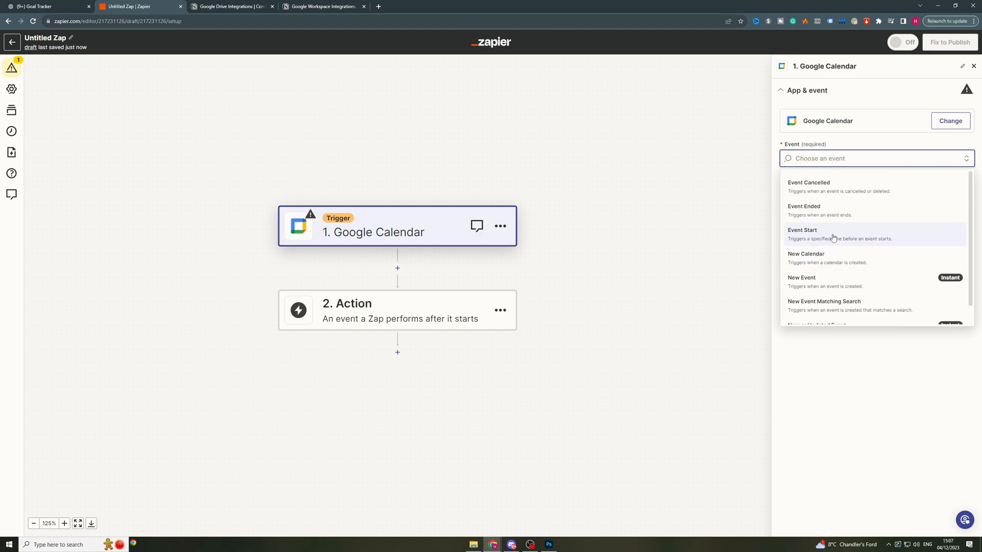
{"action": "left_click", "coordinate": [802, 234]}
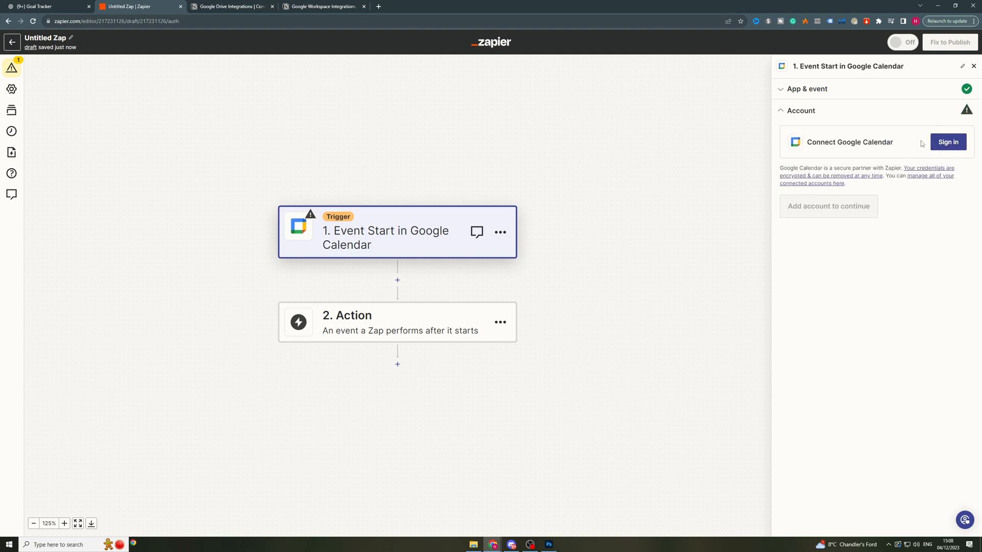
Connect the Google Calendar account and view the Calendar, Time Before and Unit fields.
{"action": "left_click", "coordinate": [948, 142]}
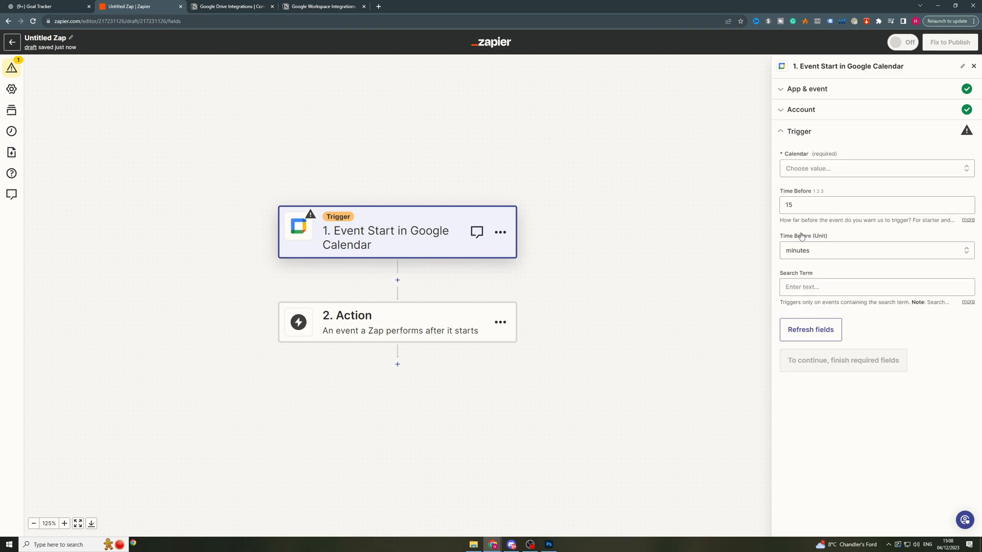
{"action": "left_click", "coordinate": [875, 167]}
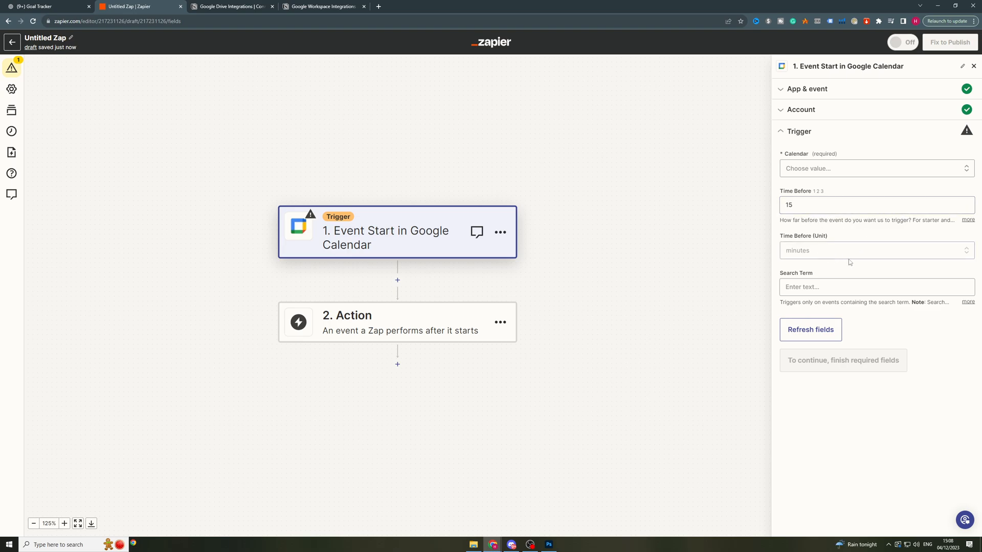
{"action": "left_click", "coordinate": [876, 287]}
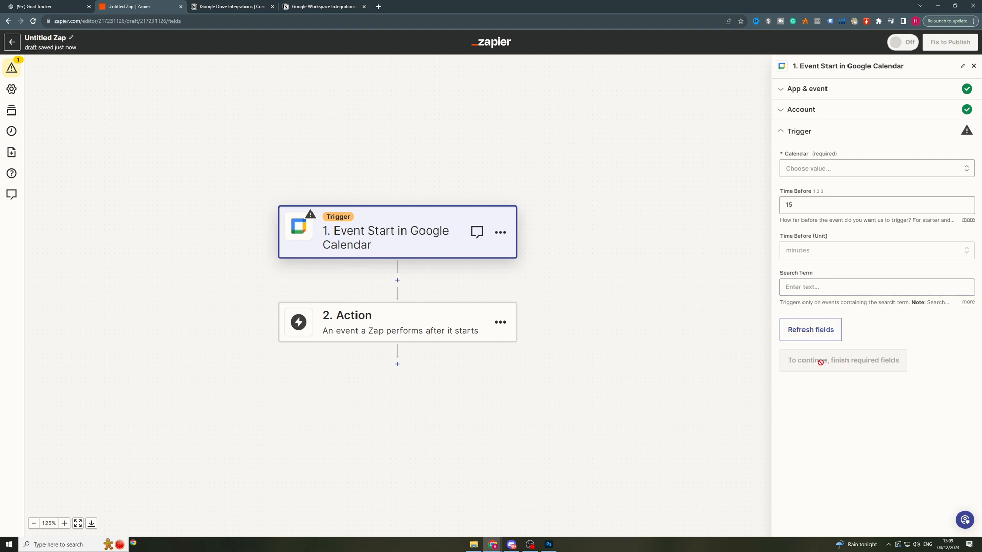
Close the trigger panel, search apps for 'notion', and pick Notion as the action.
{"action": "left_click", "coordinate": [973, 66]}
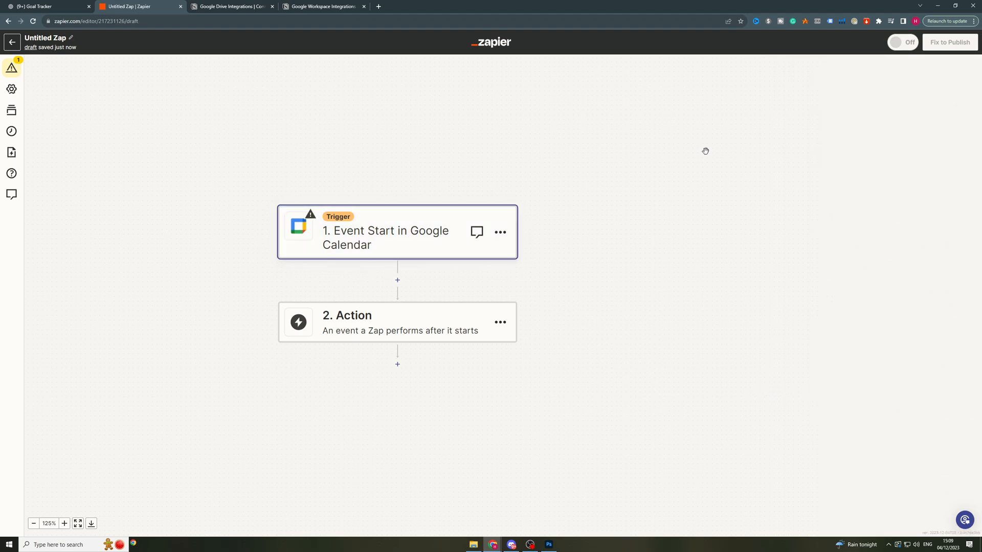
{"action": "mouse_move", "coordinate": [401, 331]}
{"action": "type", "text": "m"}
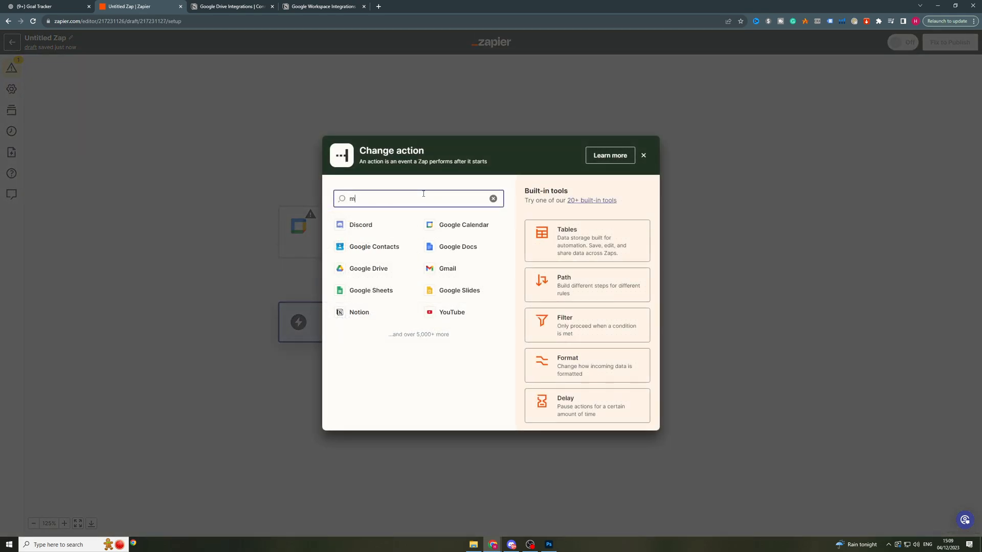
{"action": "left_click", "coordinate": [494, 198]}
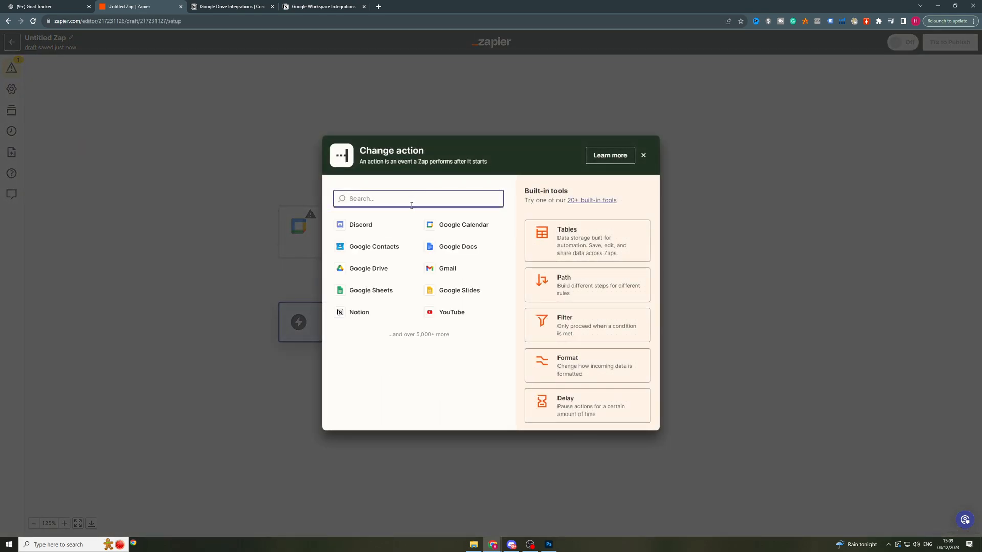
{"action": "type", "text": "mot"}
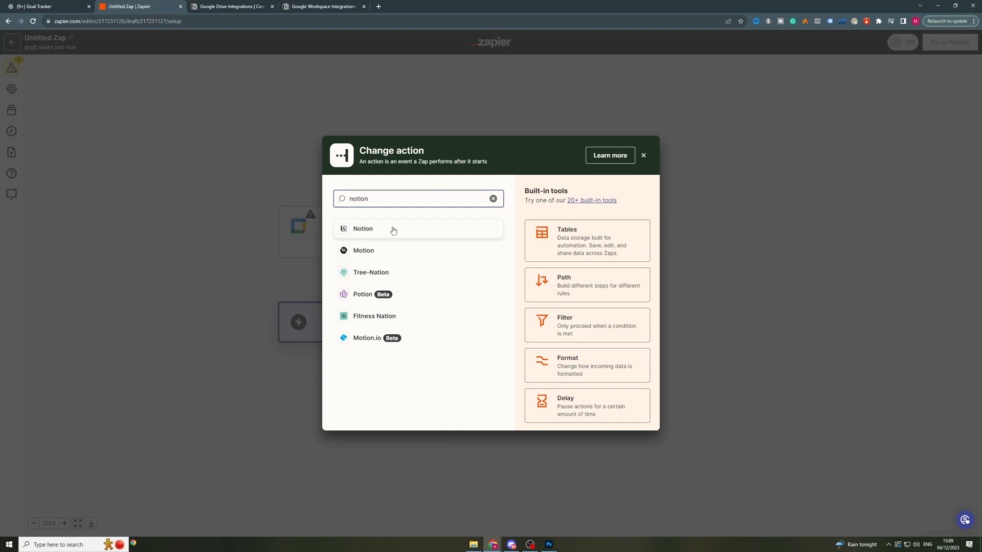
{"action": "left_click", "coordinate": [363, 228]}
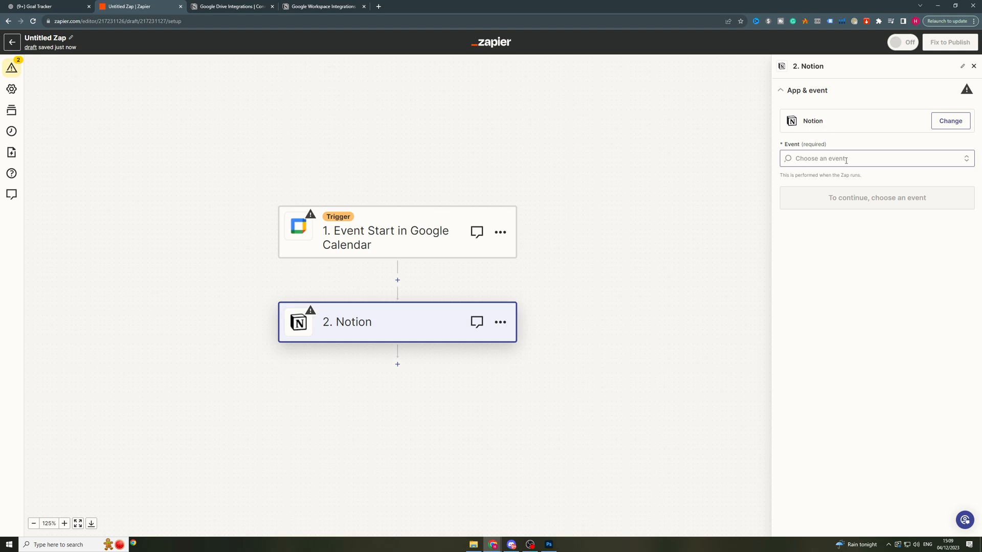
Choose Create Page as the Notion action event and continue to account setup.
{"action": "left_click", "coordinate": [875, 159]}
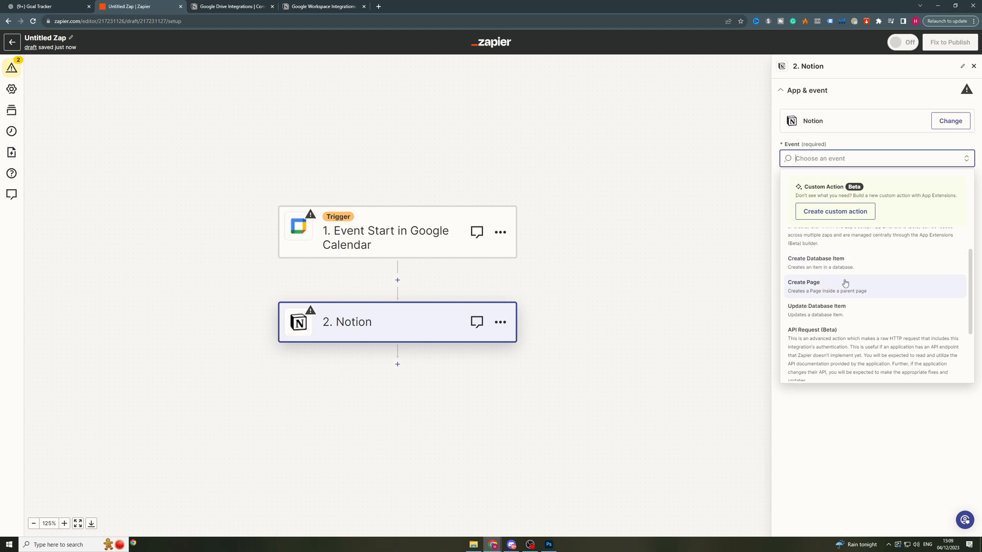
{"action": "left_click", "coordinate": [803, 283]}
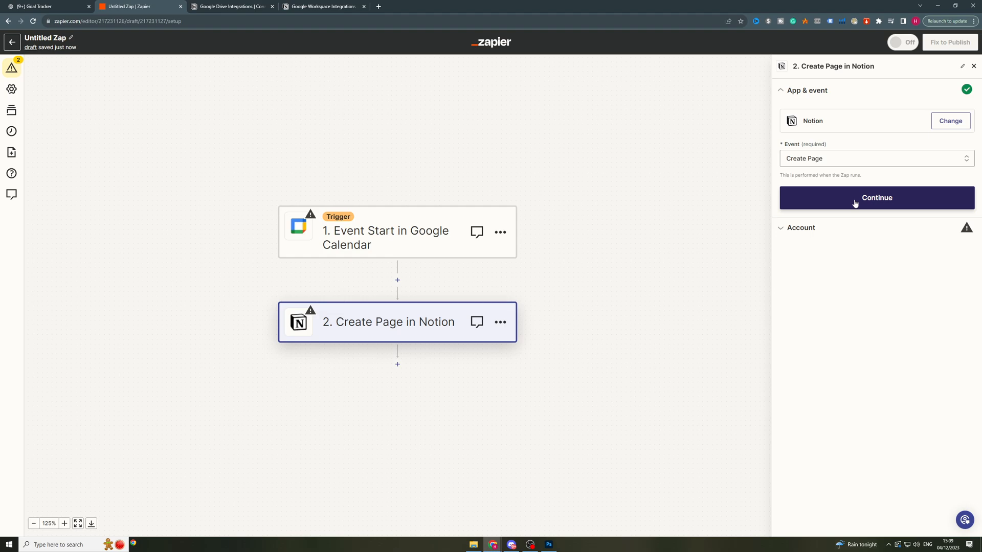
{"action": "left_click", "coordinate": [876, 197]}
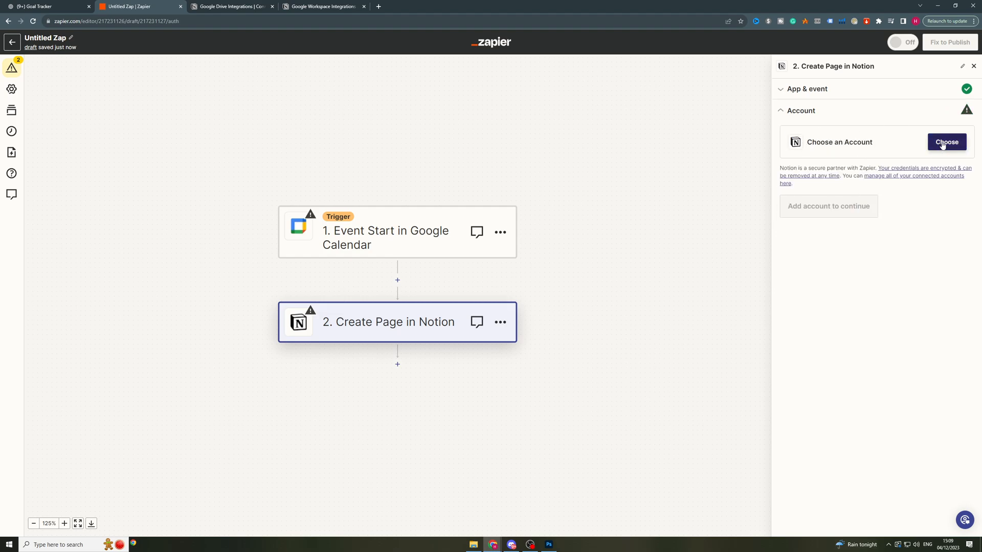
Connect the Notion account and set the parent page to Script.
{"action": "left_click", "coordinate": [947, 142]}
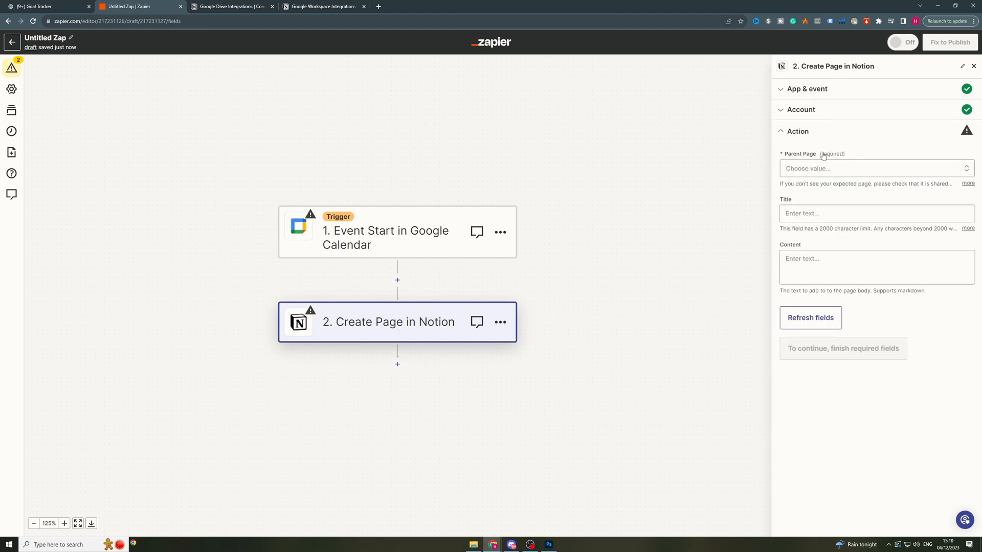
{"action": "left_click", "coordinate": [876, 167]}
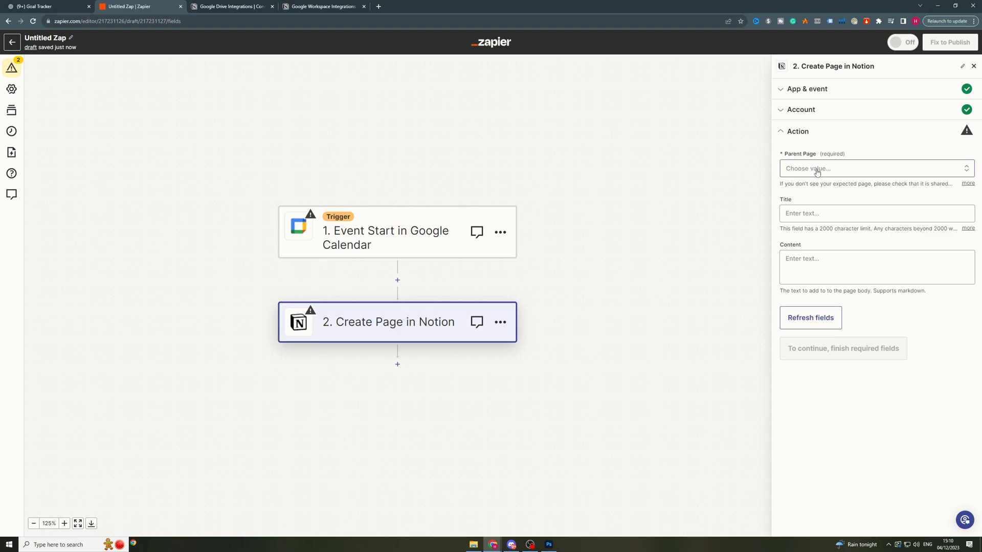
{"action": "left_click", "coordinate": [876, 168]}
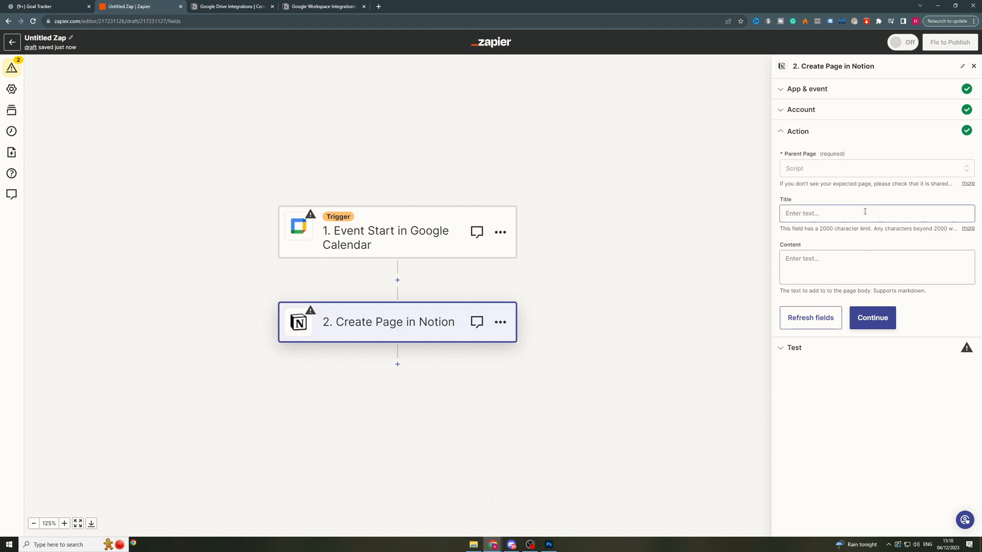
Open and dismiss the Insert Data panels for Title and Content, leaving both empty.
{"action": "left_click", "coordinate": [871, 212]}
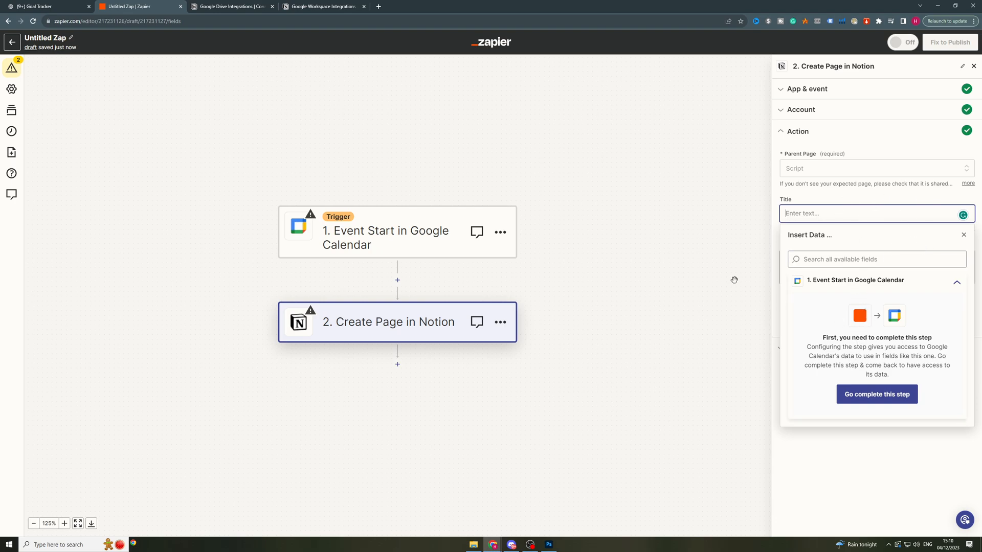
{"action": "mouse_move", "coordinate": [846, 307]}
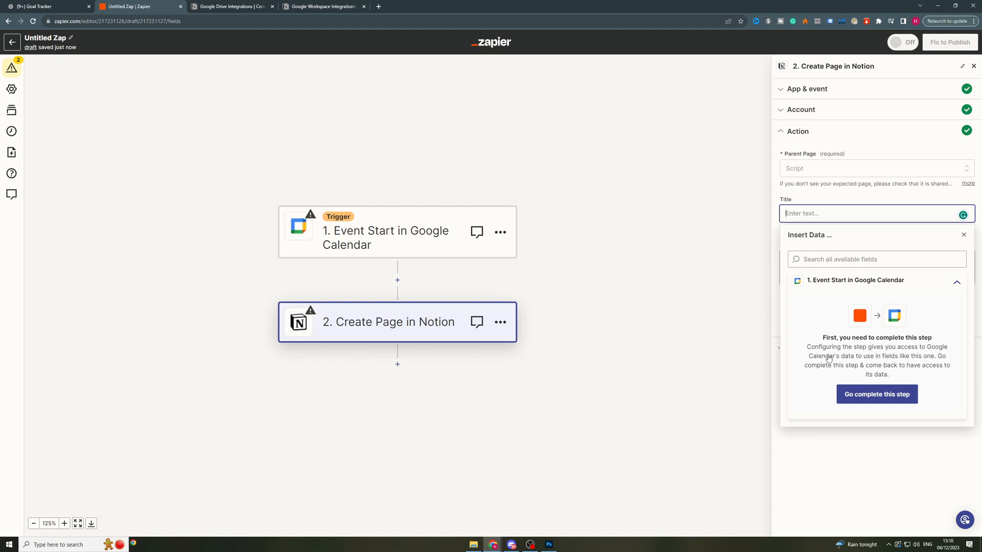
{"action": "left_click", "coordinate": [963, 234]}
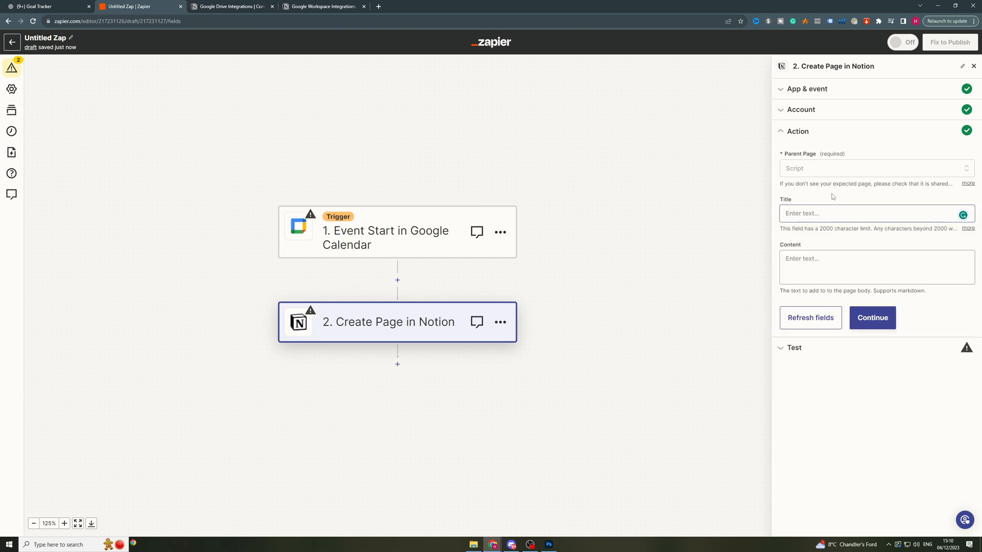
{"action": "left_click", "coordinate": [875, 267]}
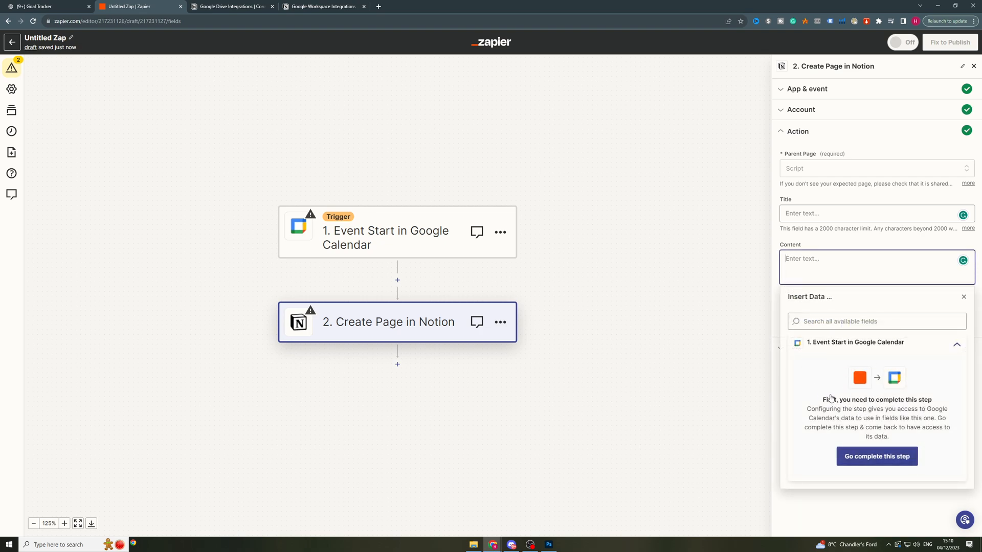
{"action": "left_click", "coordinate": [963, 296]}
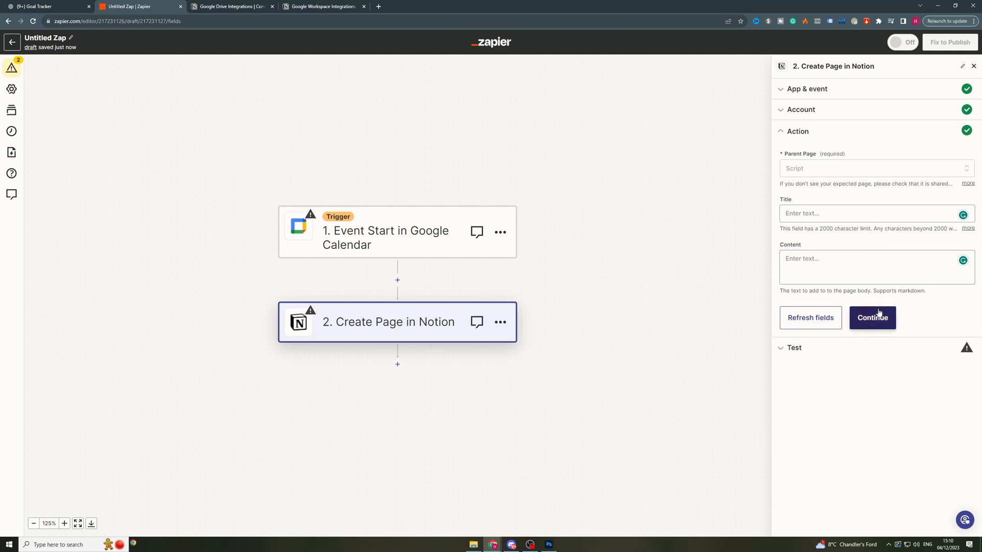
Complete the Create Page in Notion step, skipping its test.
{"action": "left_click", "coordinate": [872, 318]}
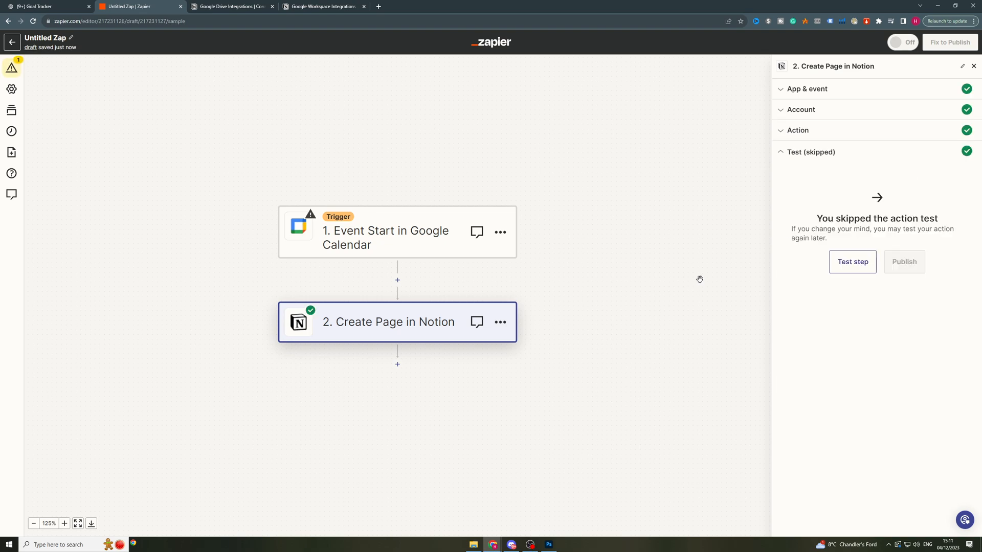
{"action": "mouse_move", "coordinate": [731, 229]}
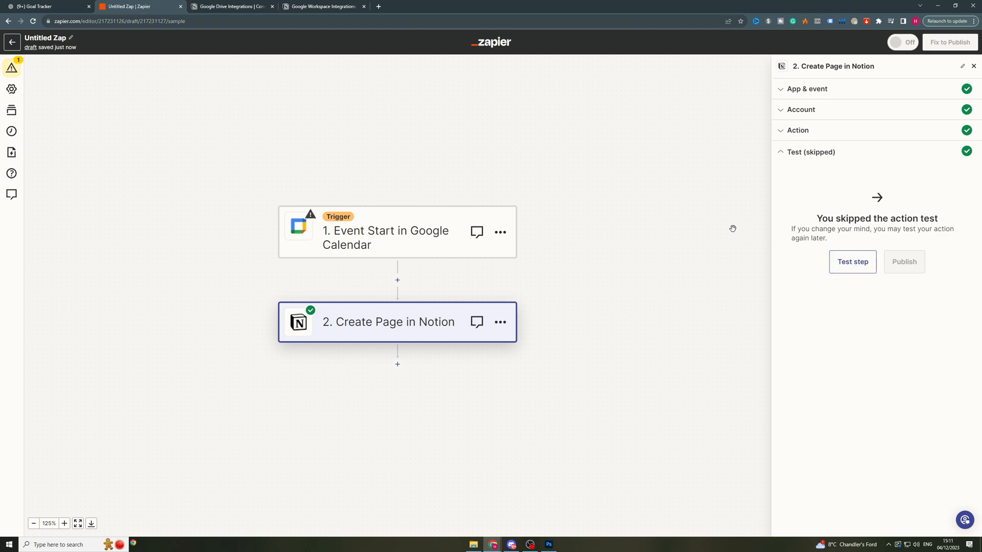
{"action": "mouse_move", "coordinate": [971, 67]}
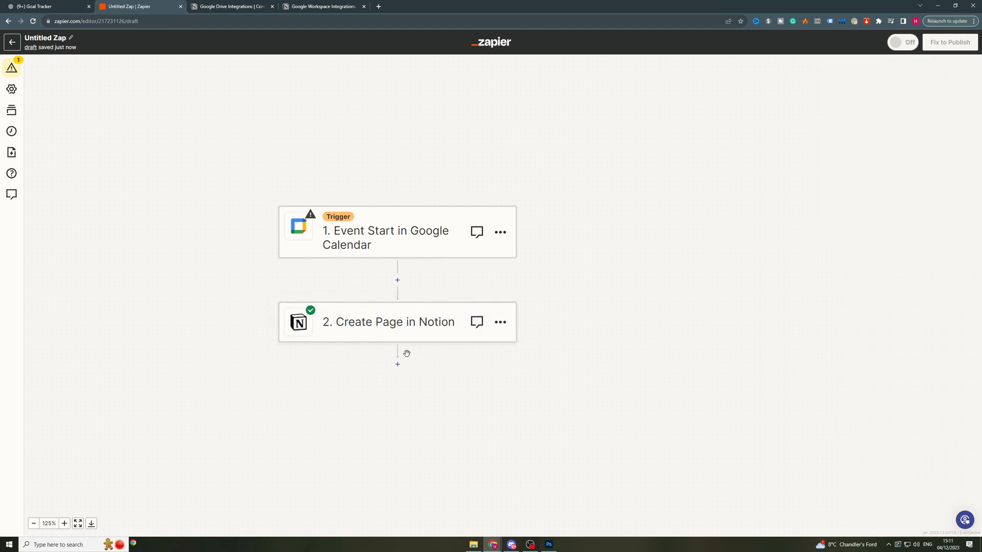
{"action": "mouse_move", "coordinate": [396, 365]}
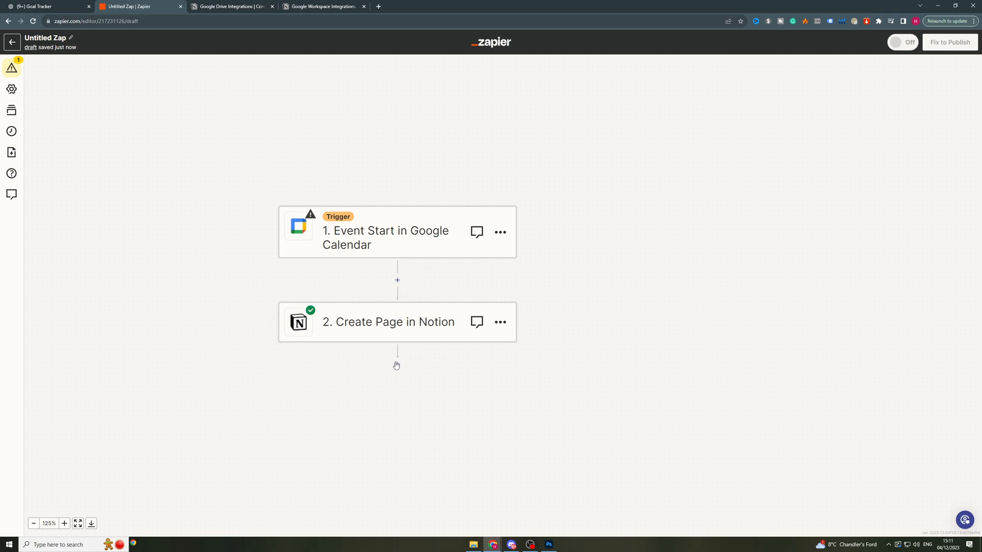
{"action": "mouse_move", "coordinate": [397, 280]}
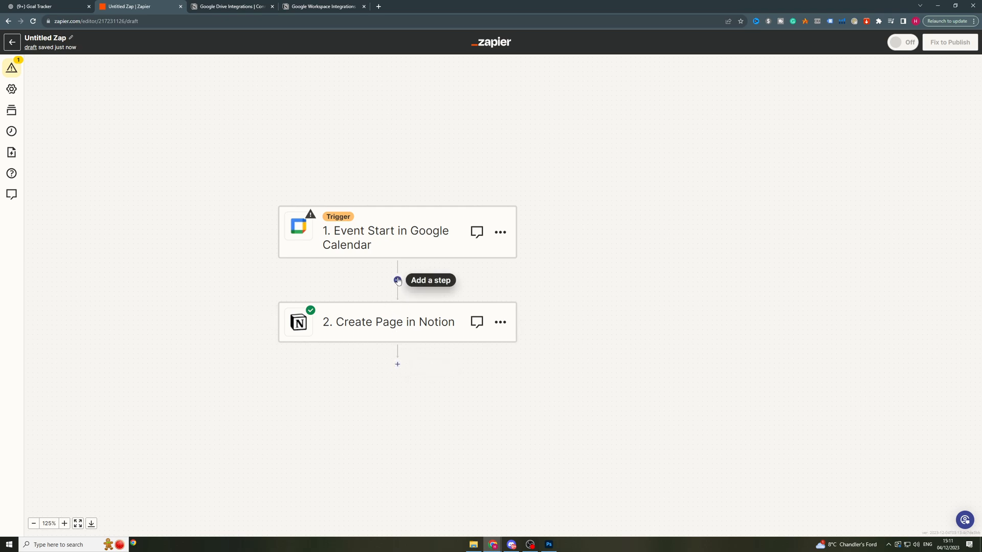
Add a Delay Until step before the Notion step, then delete it.
{"action": "left_click", "coordinate": [397, 280]}
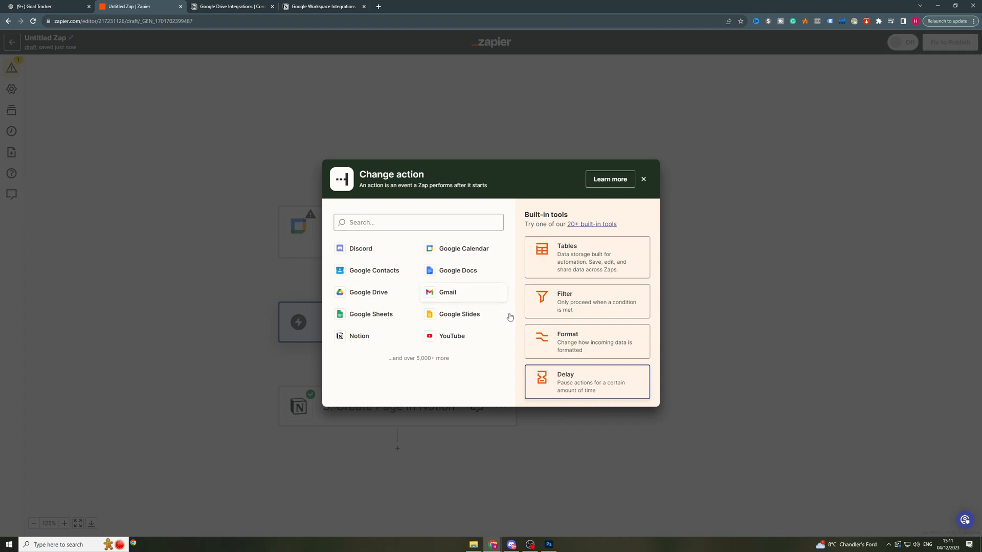
{"action": "mouse_move", "coordinate": [576, 360]}
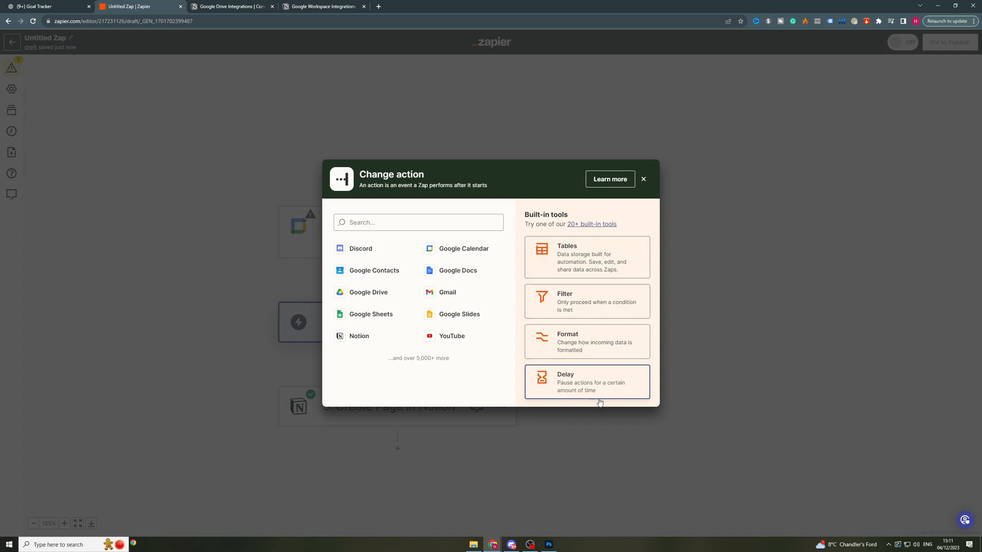
{"action": "left_click", "coordinate": [586, 382]}
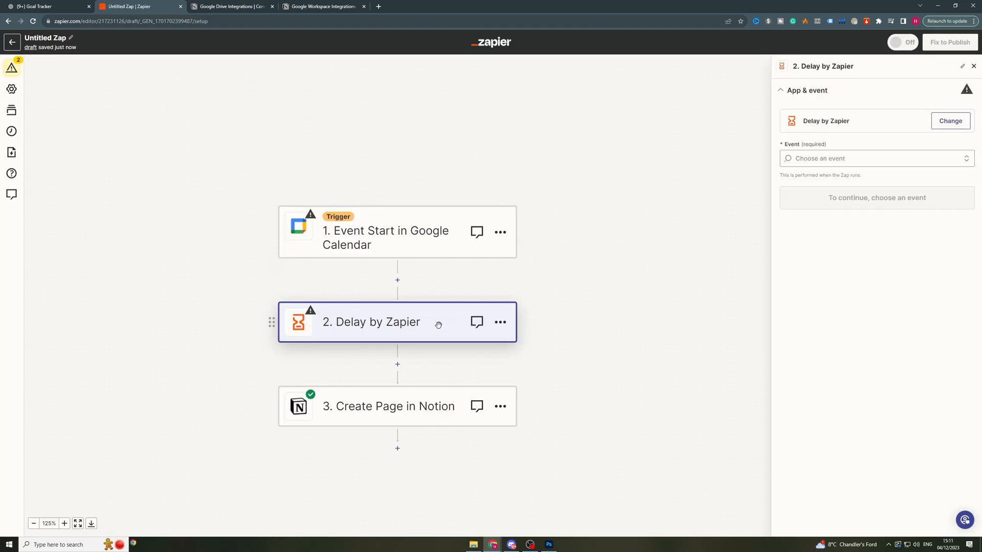
{"action": "left_click", "coordinate": [876, 158]}
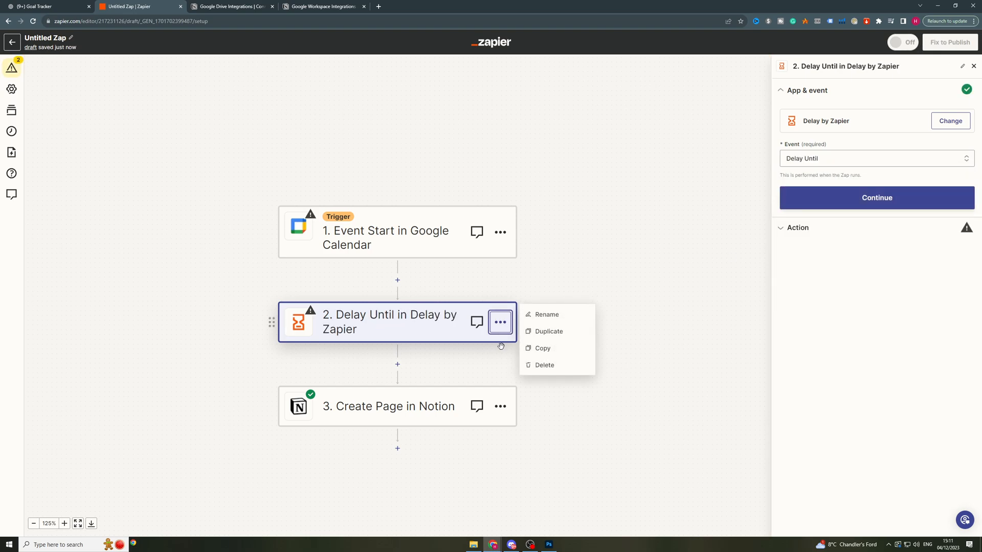
{"action": "left_click", "coordinate": [544, 365]}
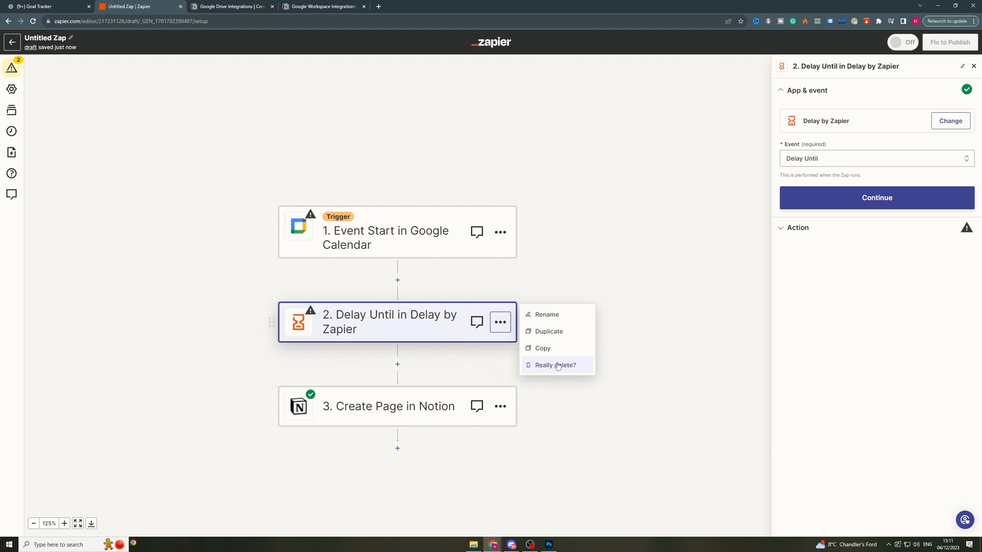
{"action": "left_click", "coordinate": [555, 365]}
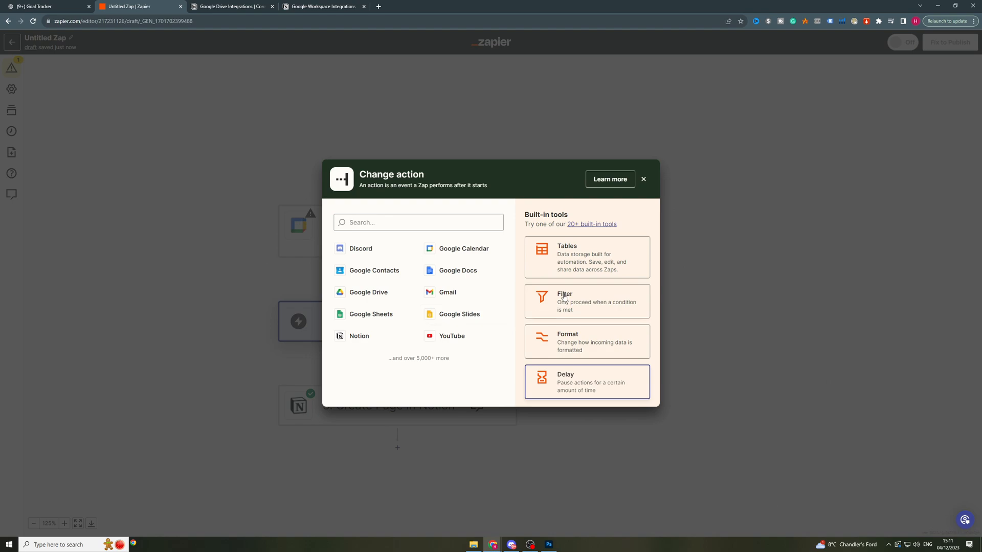
Add an 'Only continue if' filter, browse its conditions, and add empty And/Or conditions.
{"action": "left_click", "coordinate": [564, 301]}
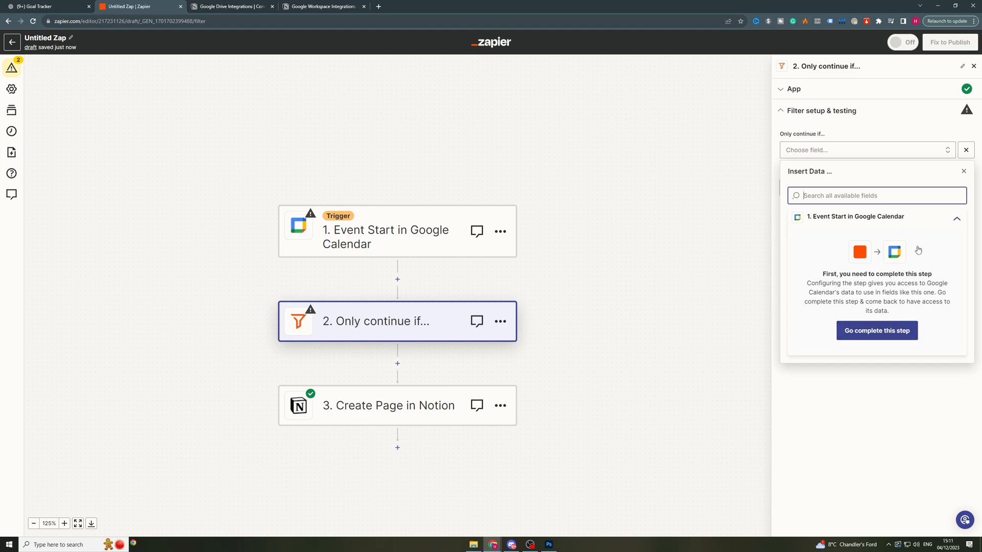
{"action": "left_click", "coordinate": [963, 171]}
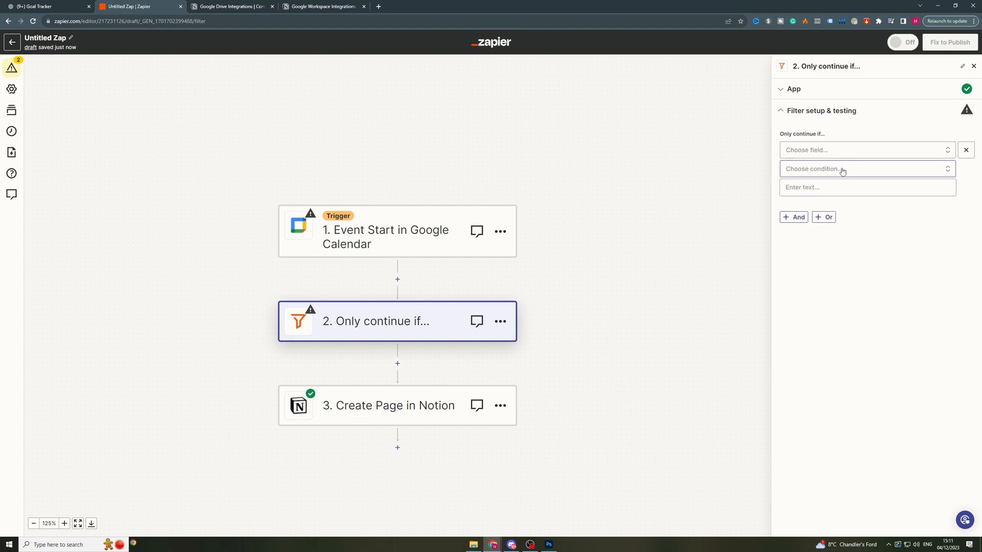
{"action": "left_click", "coordinate": [865, 169]}
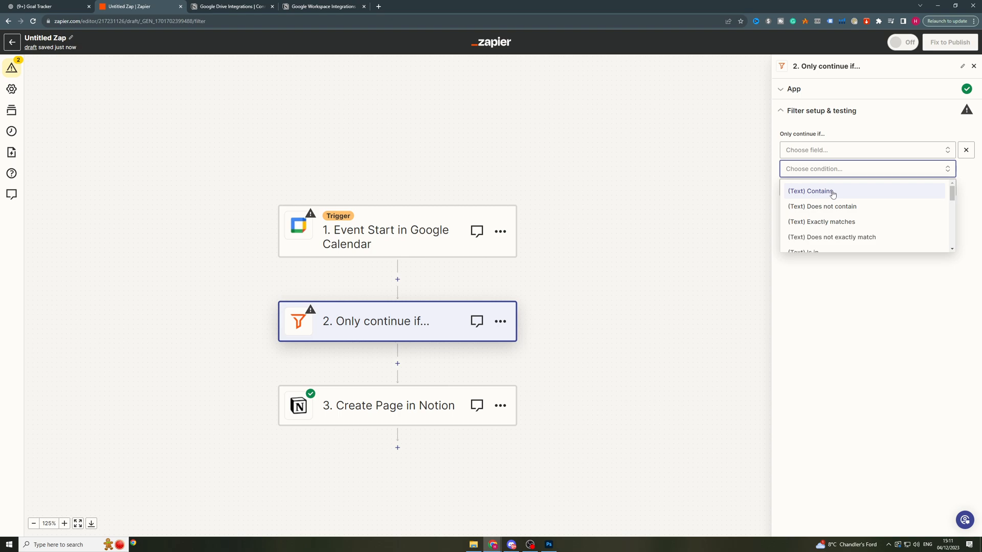
{"action": "scroll", "scroll_direction": "down", "scroll_amount": 3}
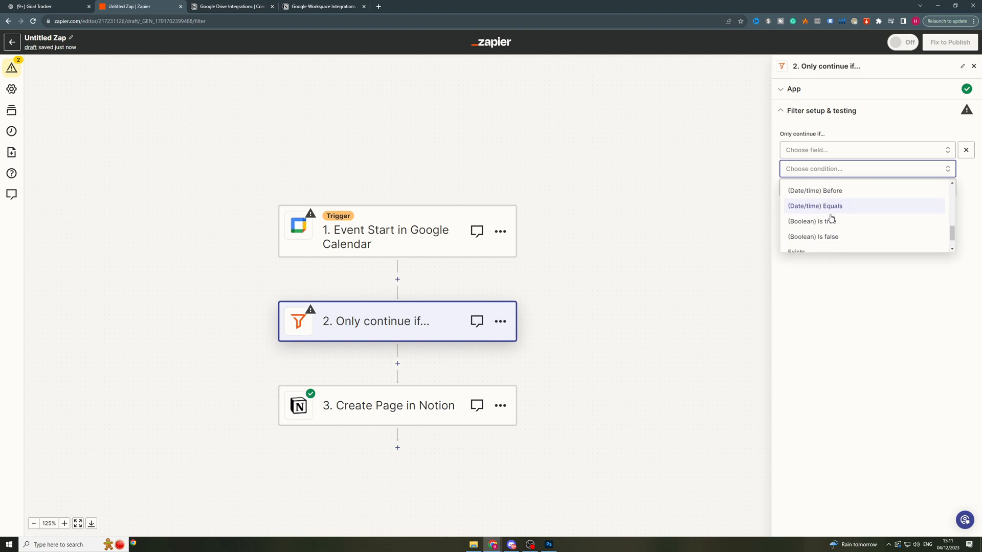
{"action": "scroll", "scroll_direction": "down", "scroll_amount": 3}
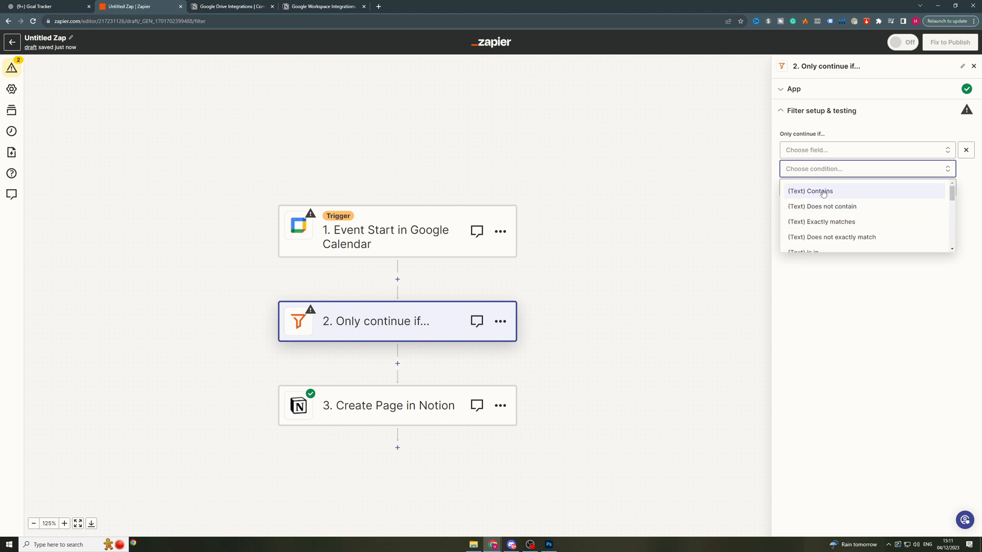
{"action": "mouse_move", "coordinate": [479, 321]}
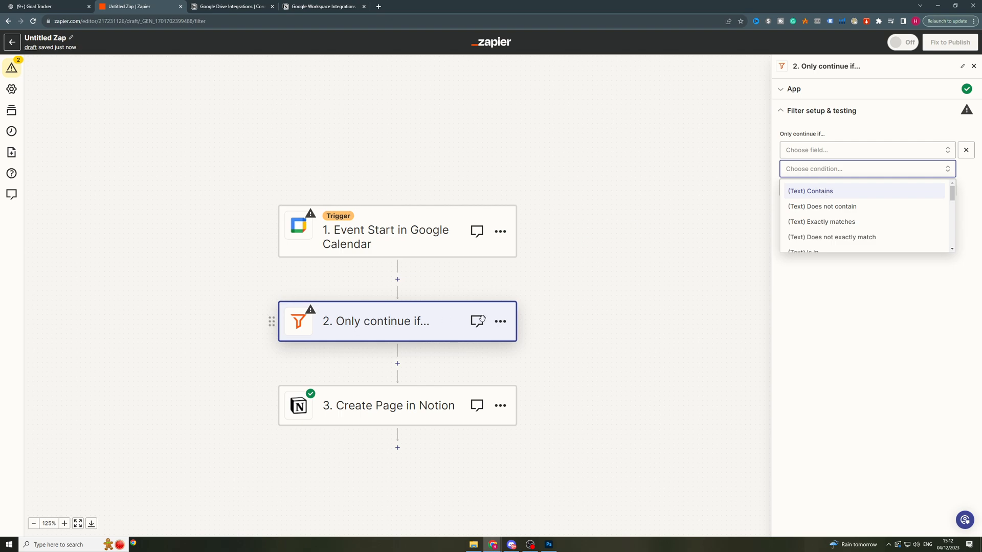
{"action": "left_click", "coordinate": [809, 191]}
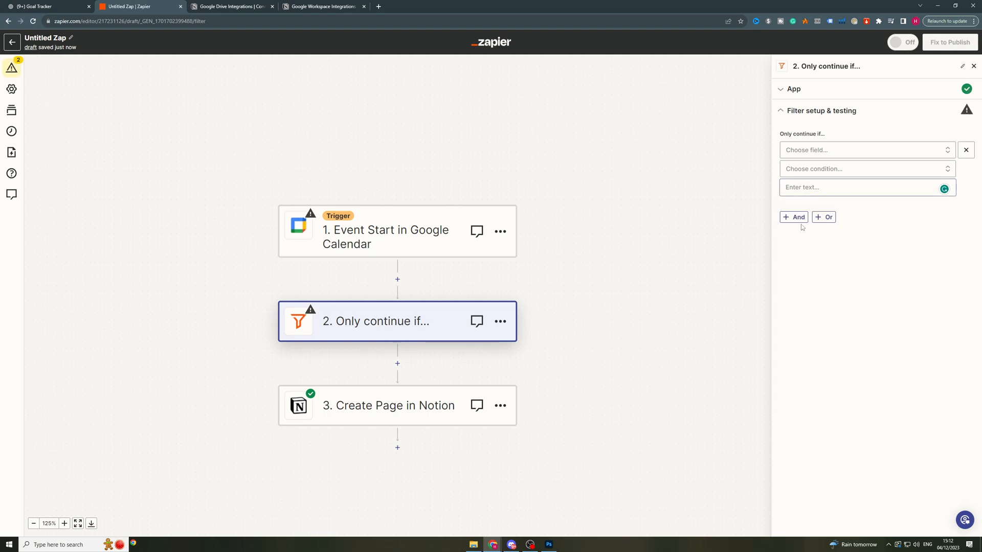
{"action": "left_click", "coordinate": [824, 217]}
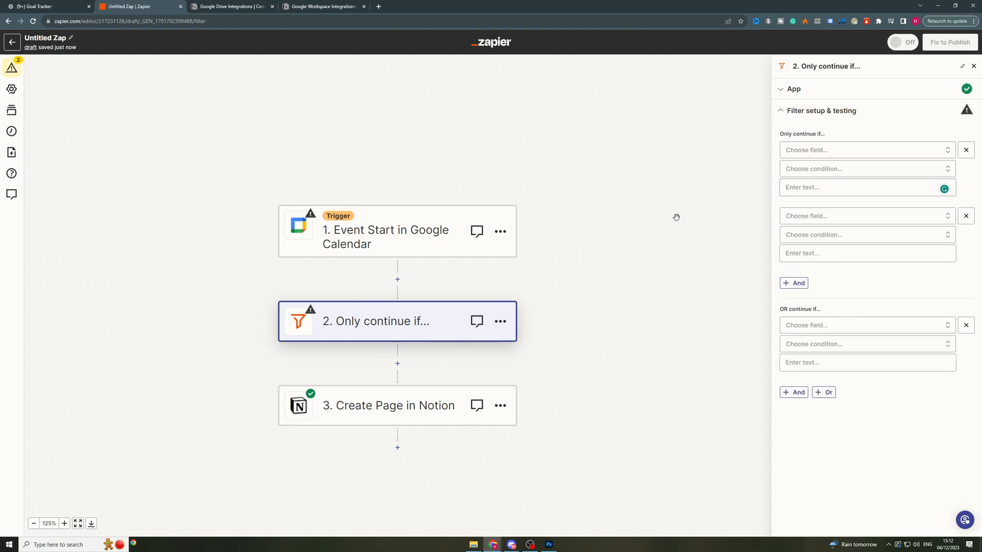
{"action": "left_click", "coordinate": [973, 66]}
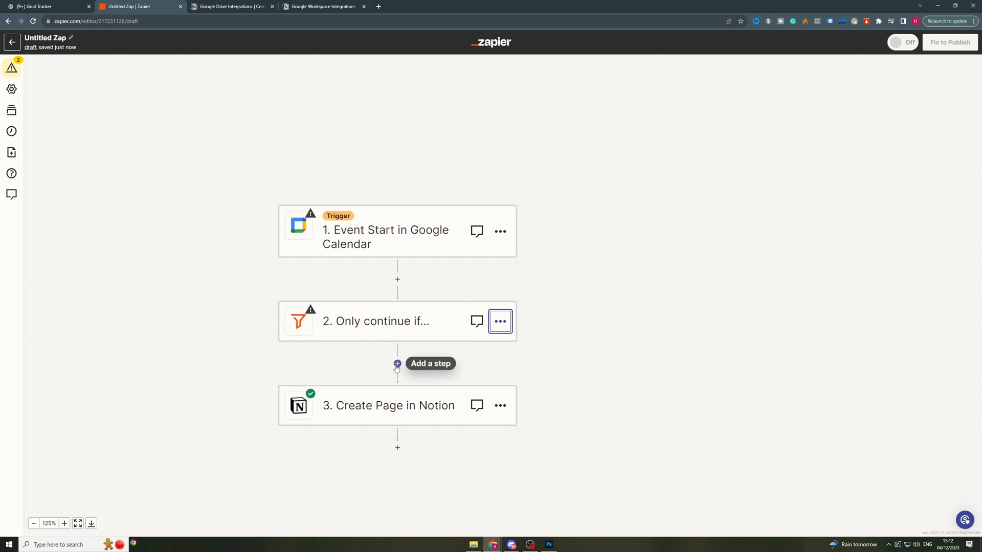
Insert an empty action step after the filter, add Paths, and open the built-in tools page.
{"action": "left_click", "coordinate": [397, 363]}
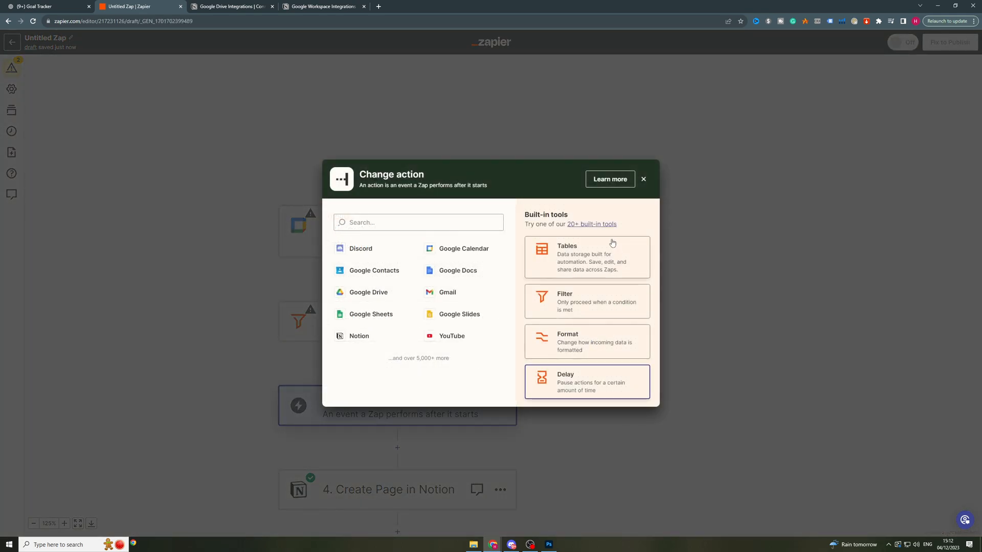
{"action": "mouse_move", "coordinate": [605, 349]}
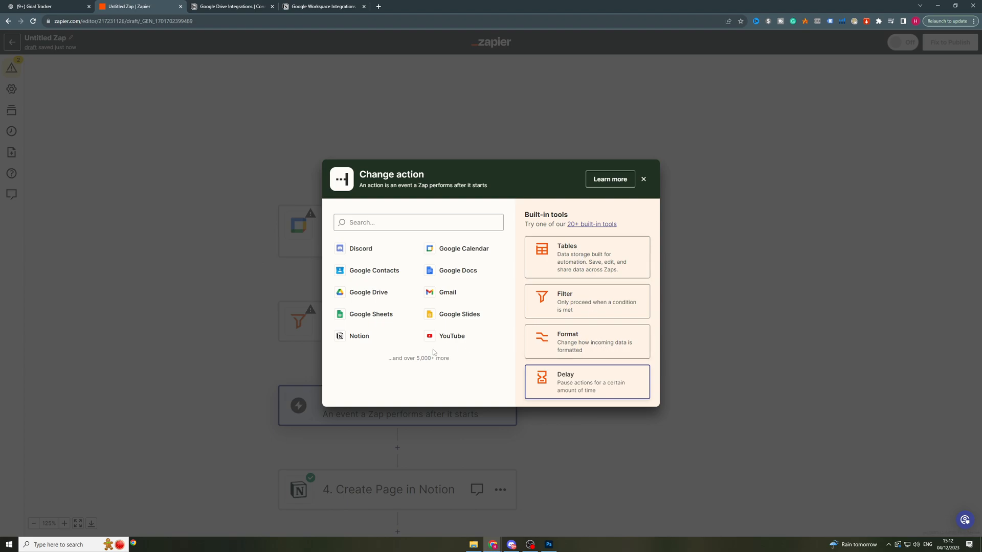
{"action": "mouse_move", "coordinate": [498, 262]}
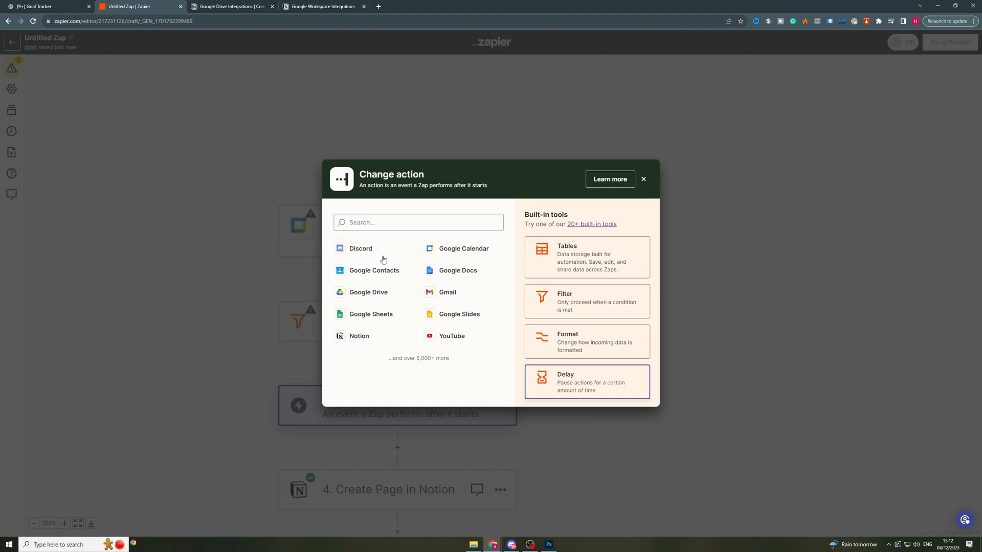
{"action": "mouse_move", "coordinate": [325, 485]}
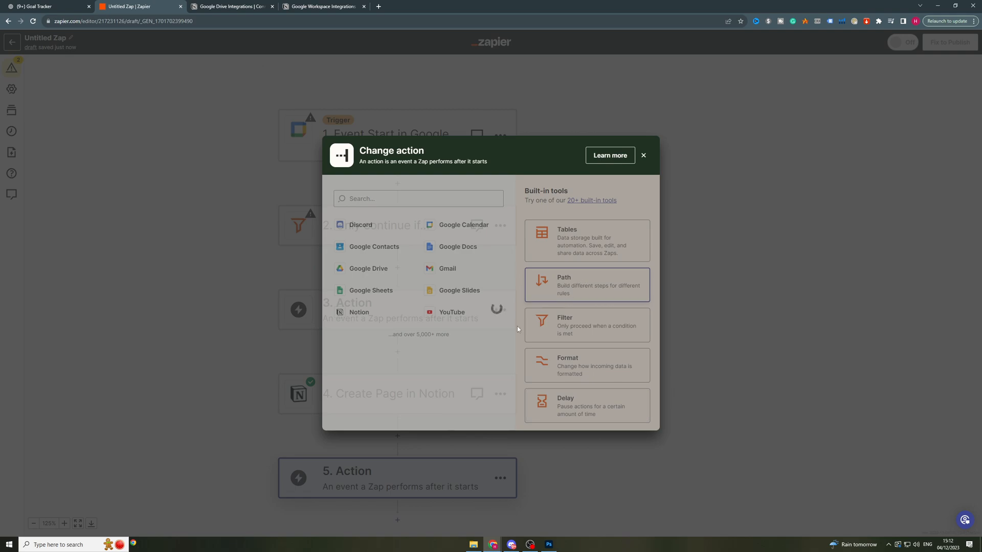
{"action": "left_click", "coordinate": [586, 285]}
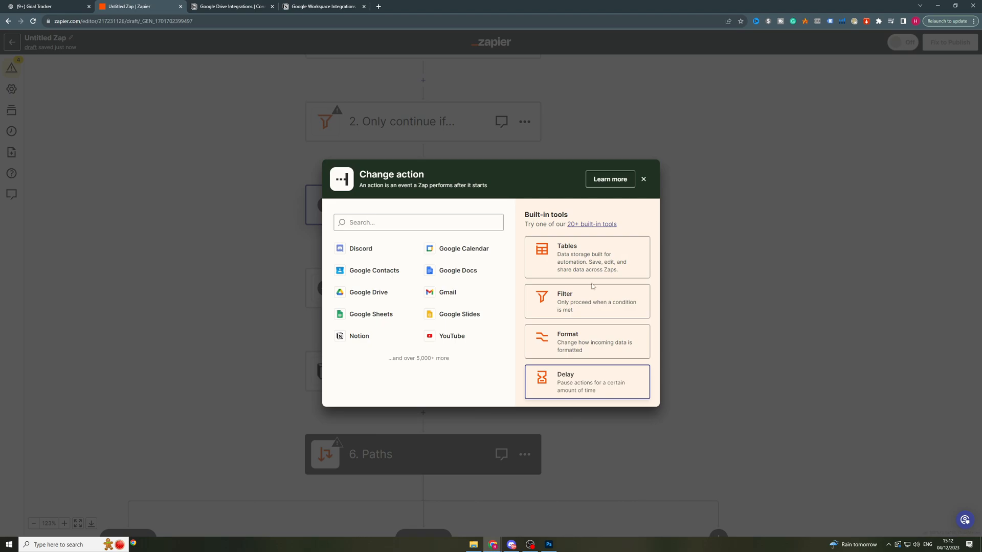
{"action": "left_click", "coordinate": [642, 179]}
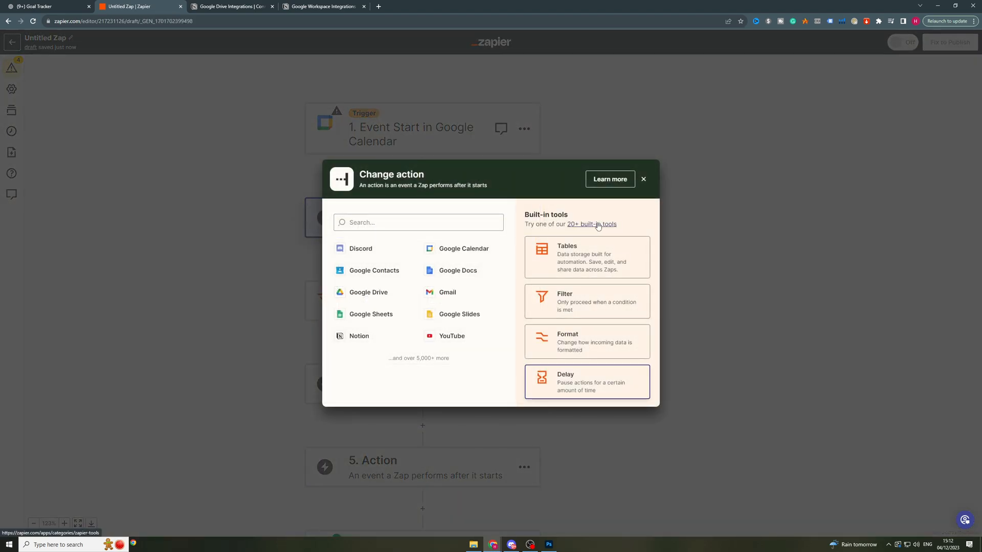
{"action": "left_click", "coordinate": [591, 223]}
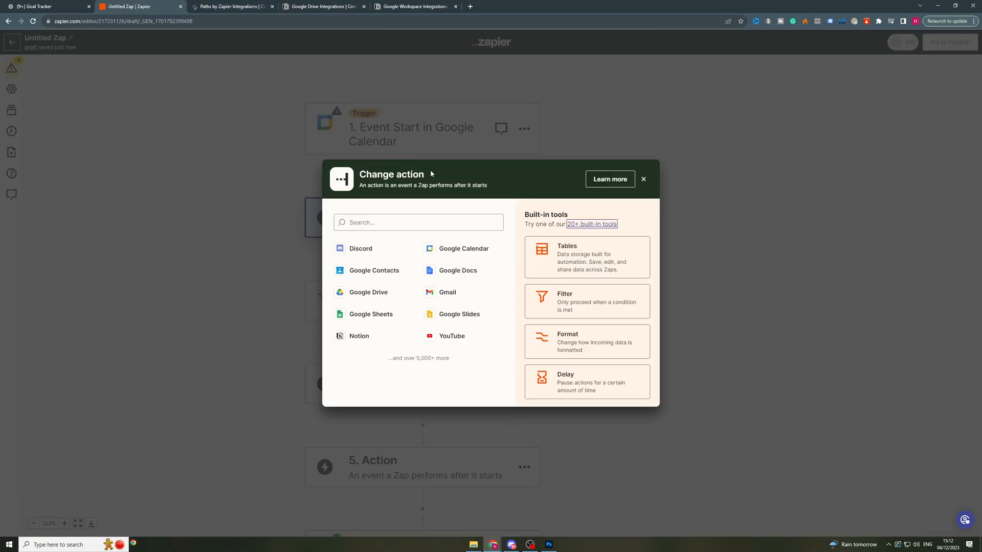
Close the action picker and view Path A's rules, confirming the Path A/B branches.
{"action": "left_click", "coordinate": [643, 179]}
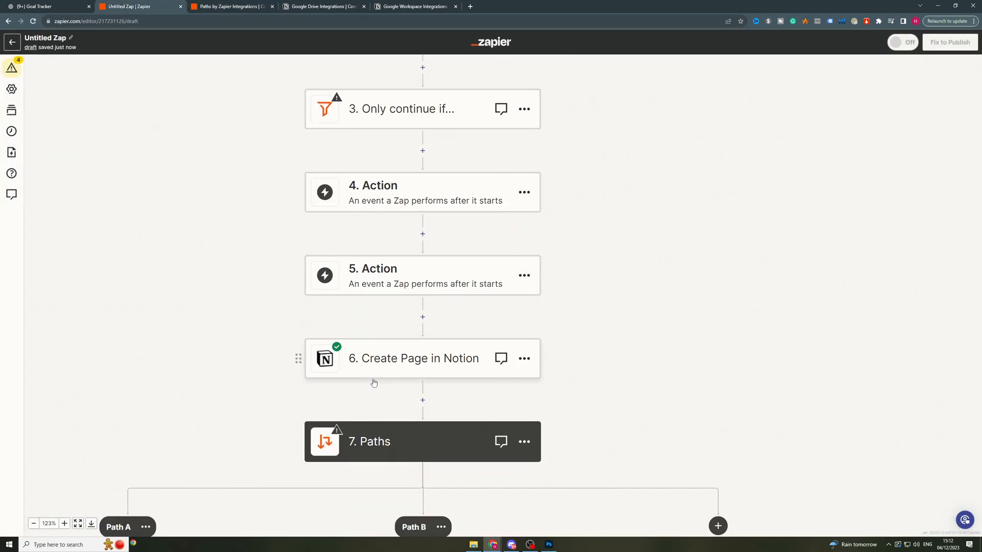
{"action": "scroll", "scroll_direction": "down", "scroll_amount": 3}
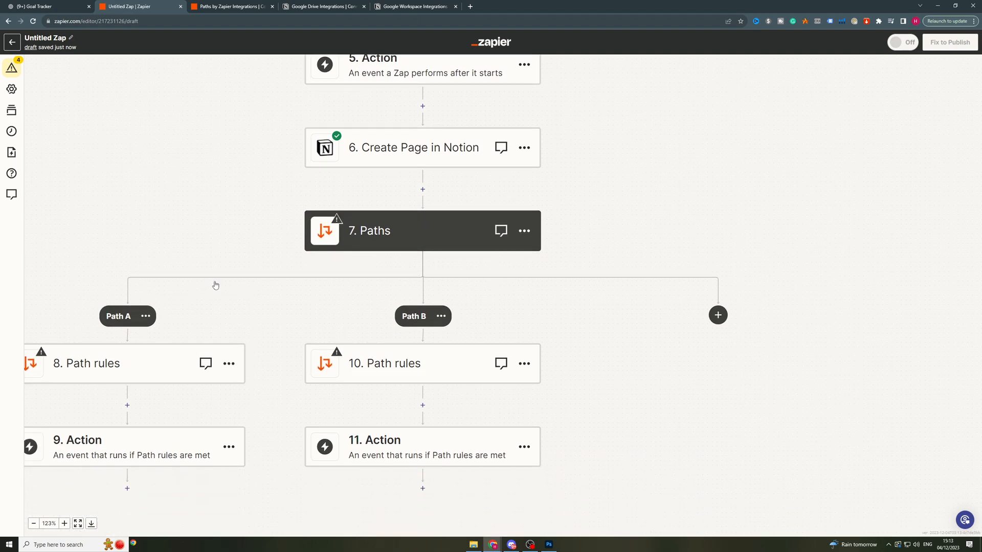
{"action": "left_click", "coordinate": [85, 363]}
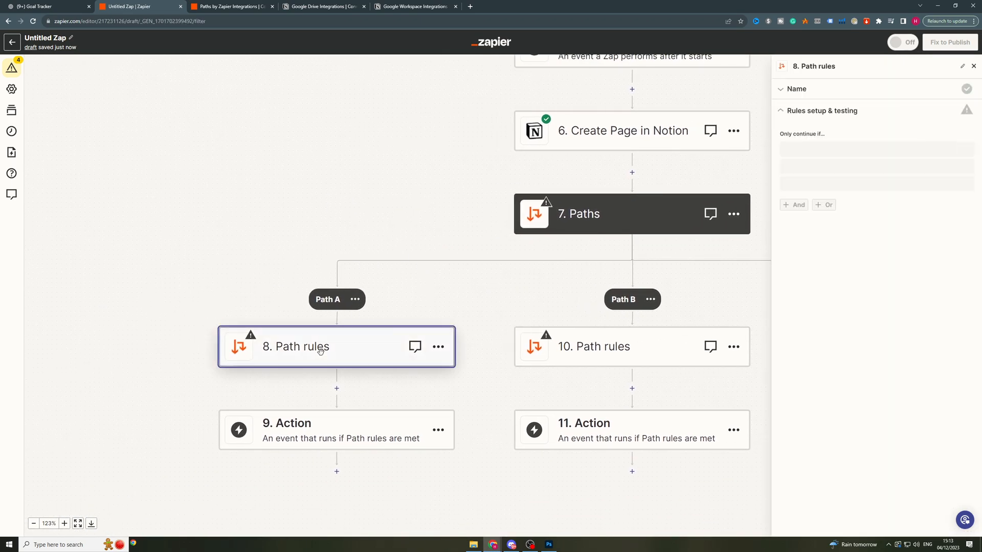
{"action": "left_click", "coordinate": [864, 150]}
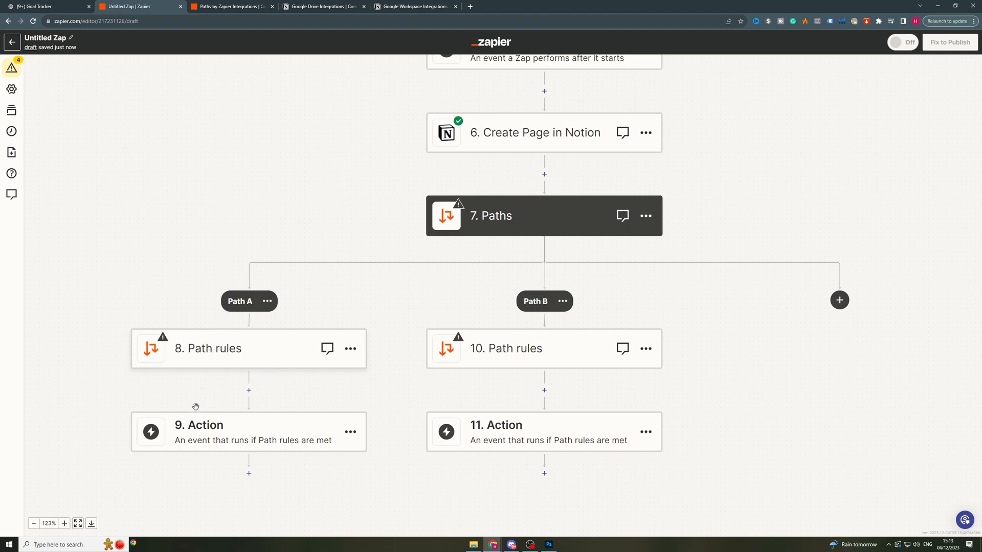
{"action": "mouse_move", "coordinate": [450, 256]}
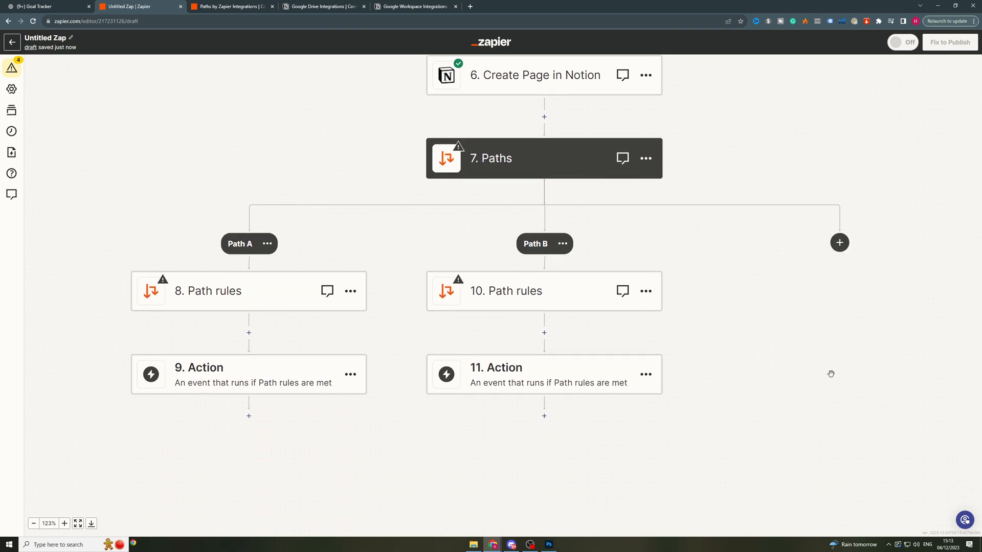
{"action": "scroll", "scroll_direction": "down", "scroll_amount": 3}
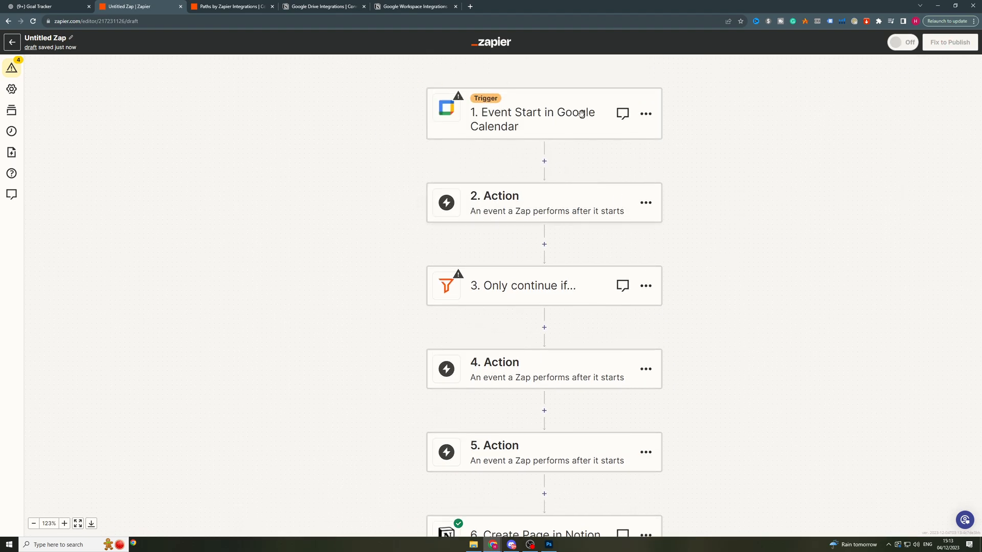
{"action": "mouse_move", "coordinate": [226, 281]}
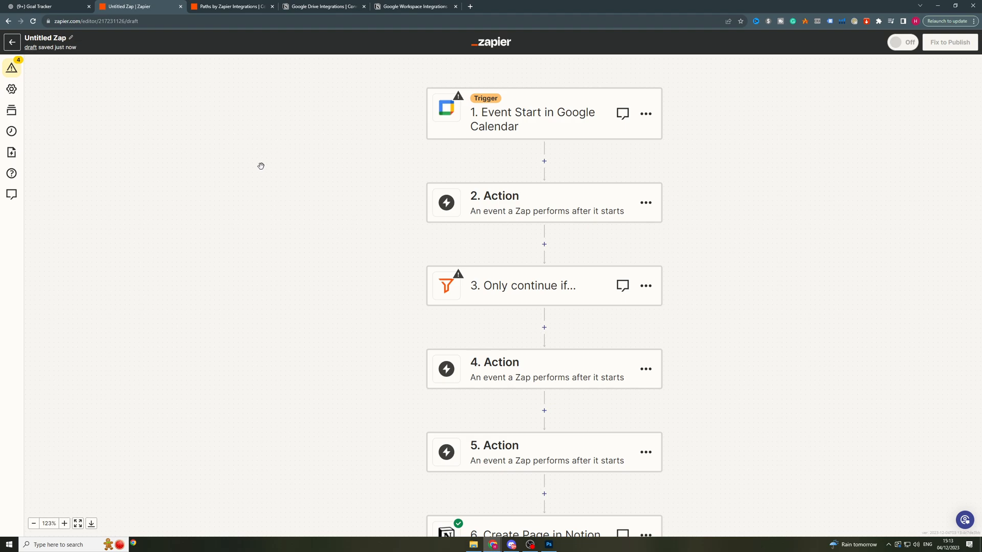
{"action": "mouse_move", "coordinate": [256, 186]}
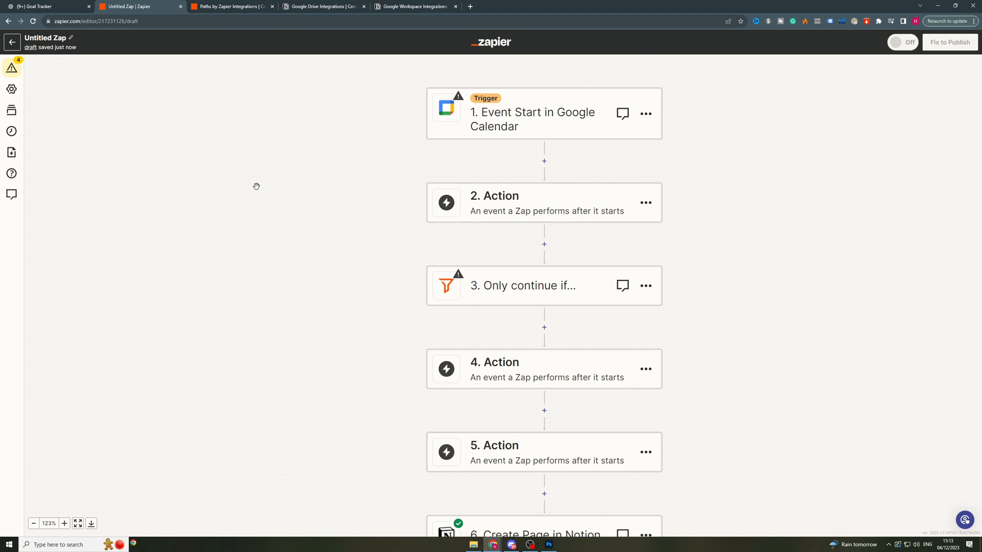